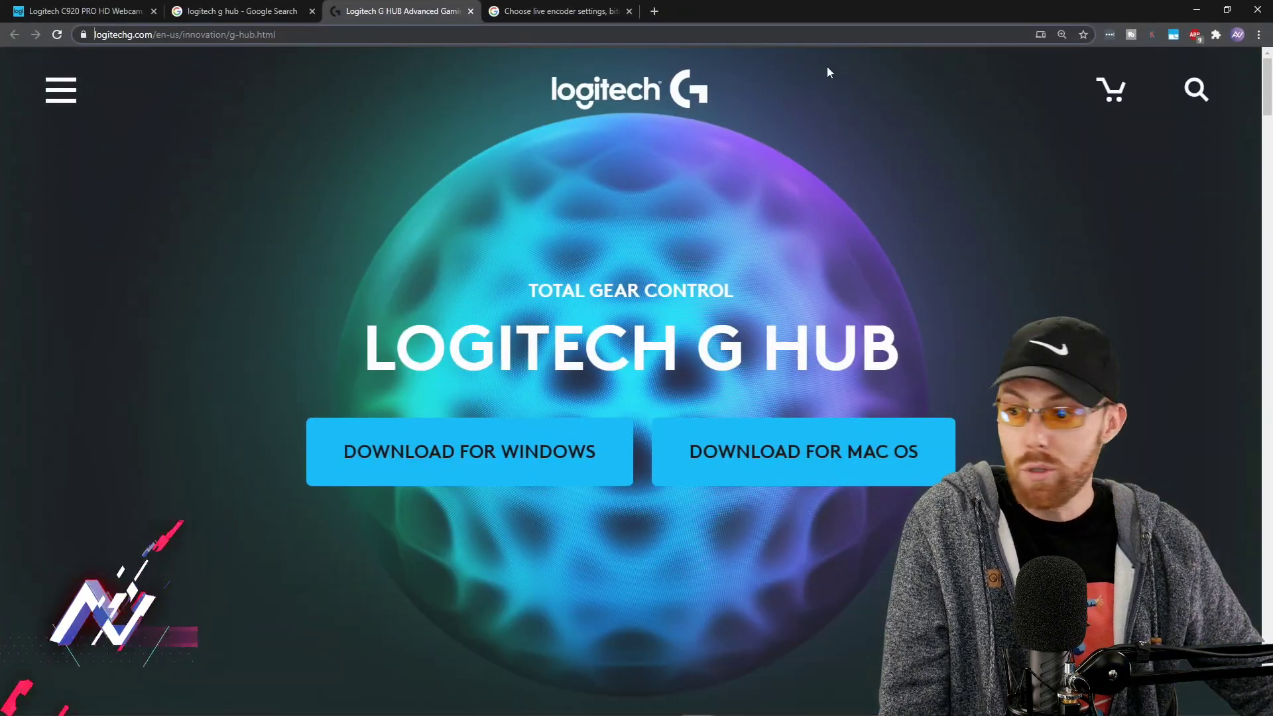
View the C920 product page tab, then the 'logitech g hub' search results tab
click(81, 10)
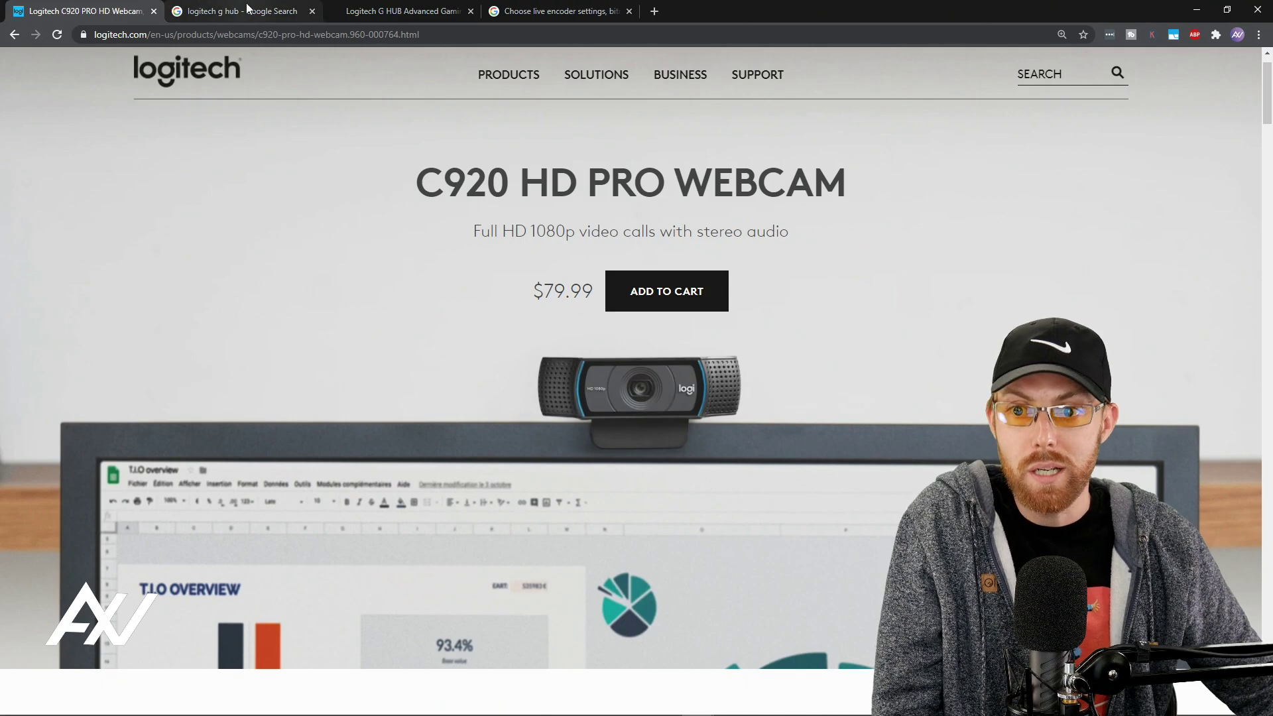
click(235, 11)
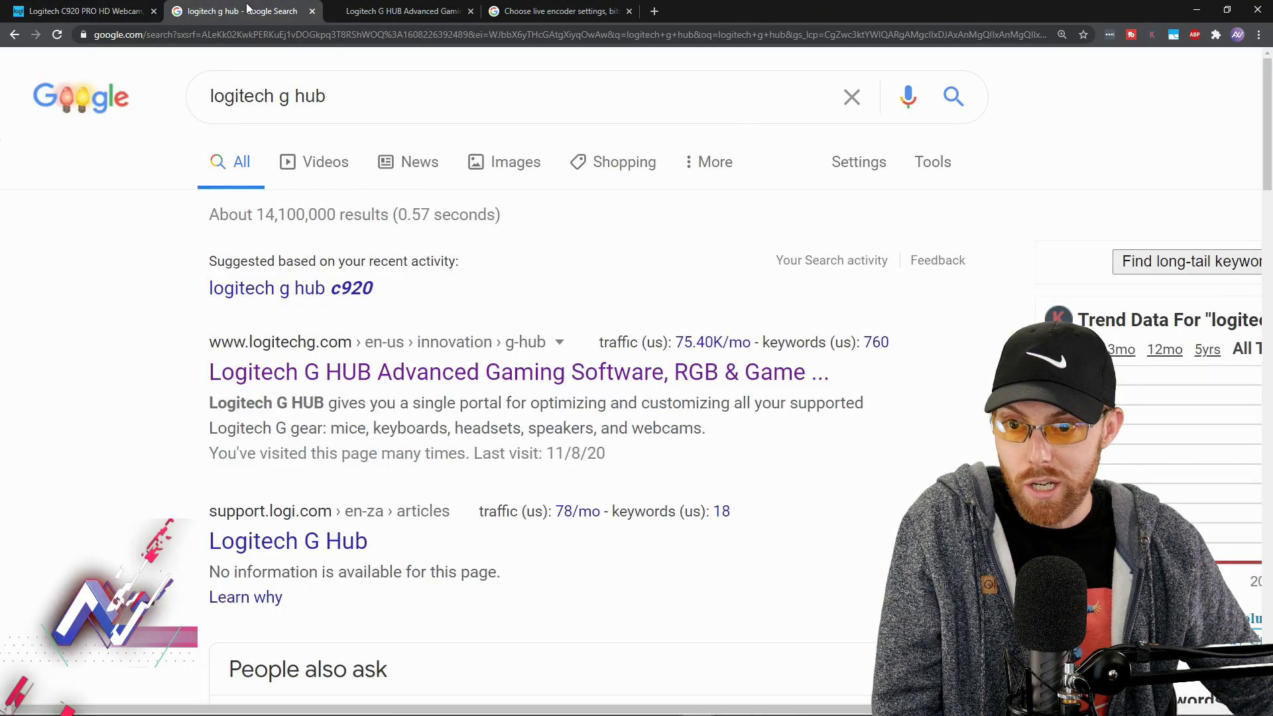
click(401, 11)
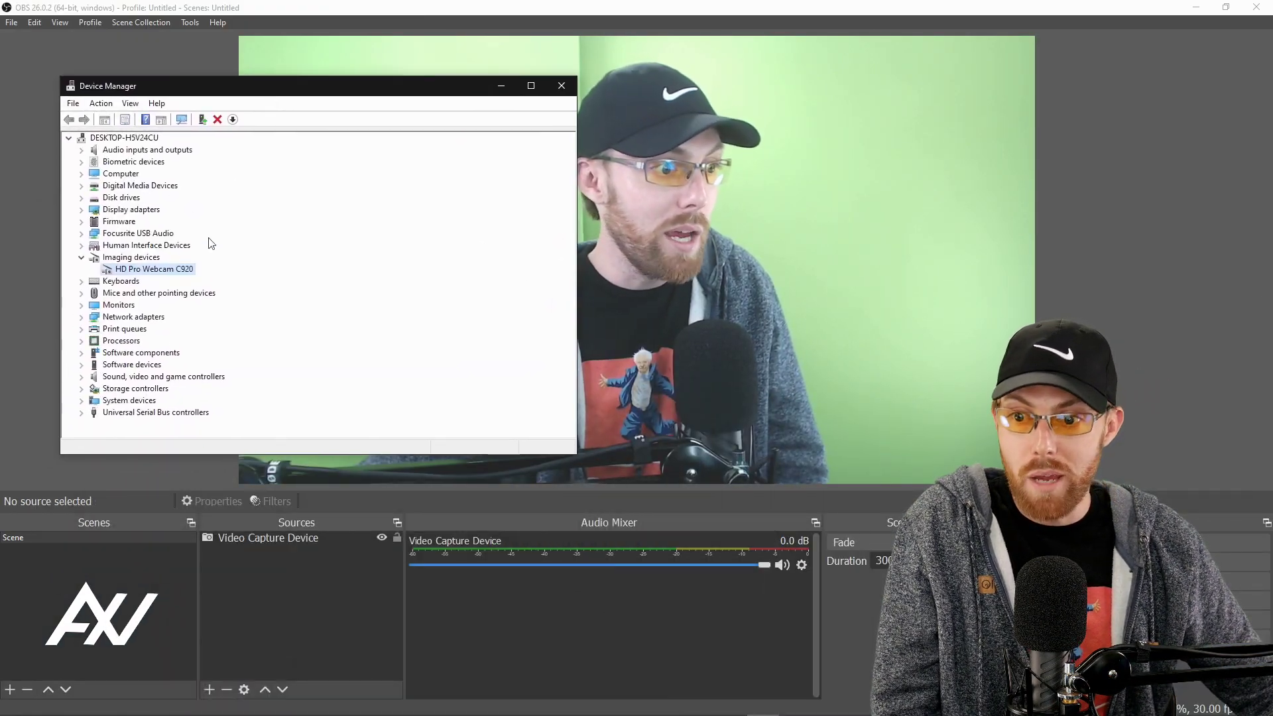
Check the HD Pro Webcam C920 entry's context menu, then close Device Manager
right_click(152, 268)
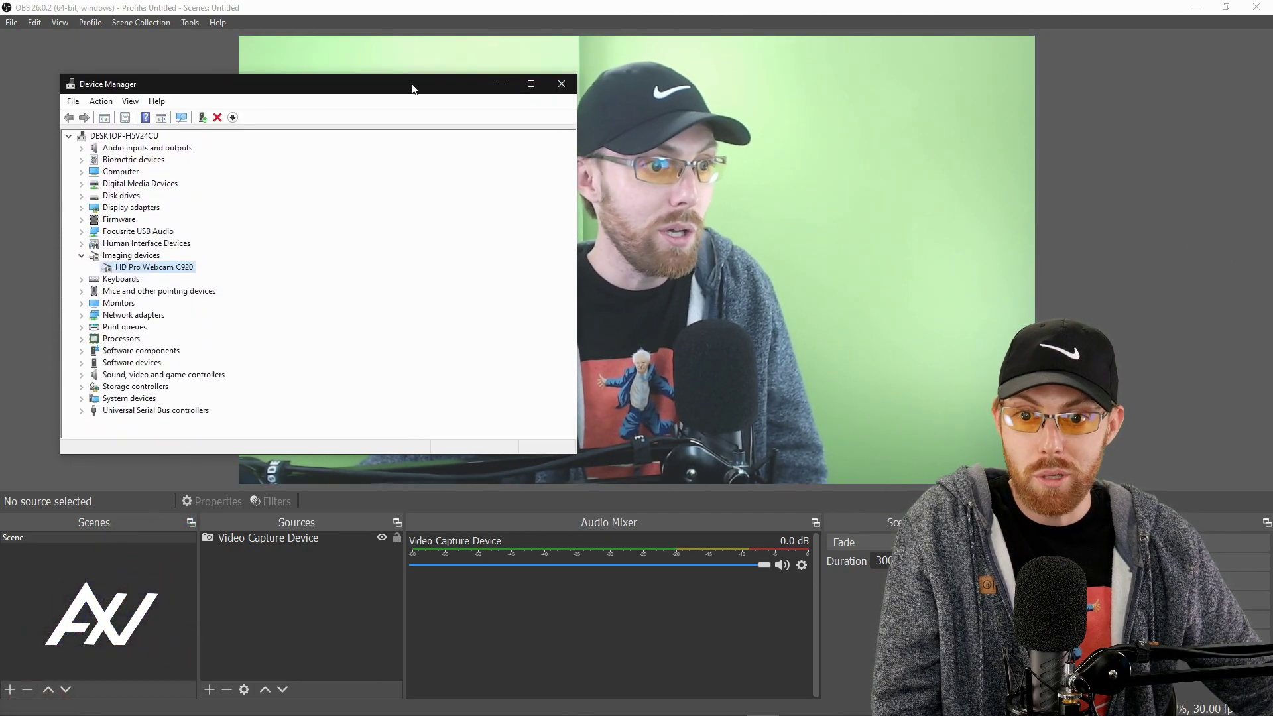
click(560, 83)
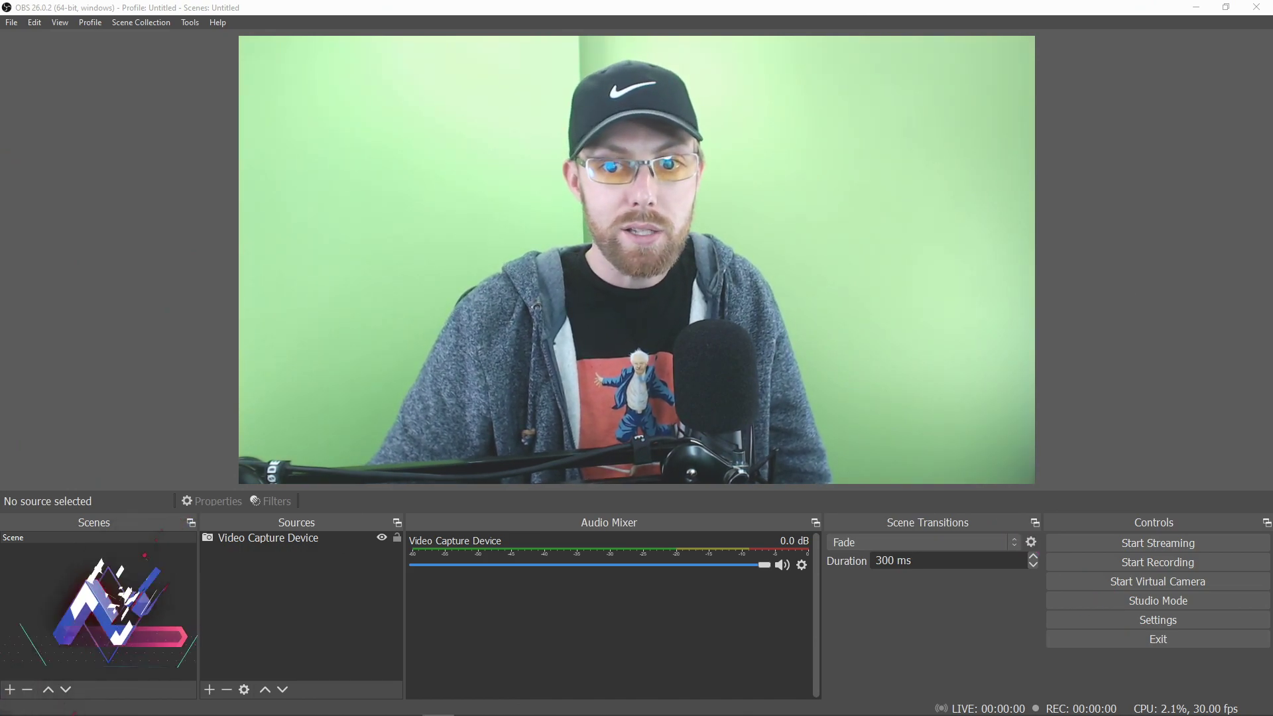
Open OBS Settings from the Controls dock
click(1156, 619)
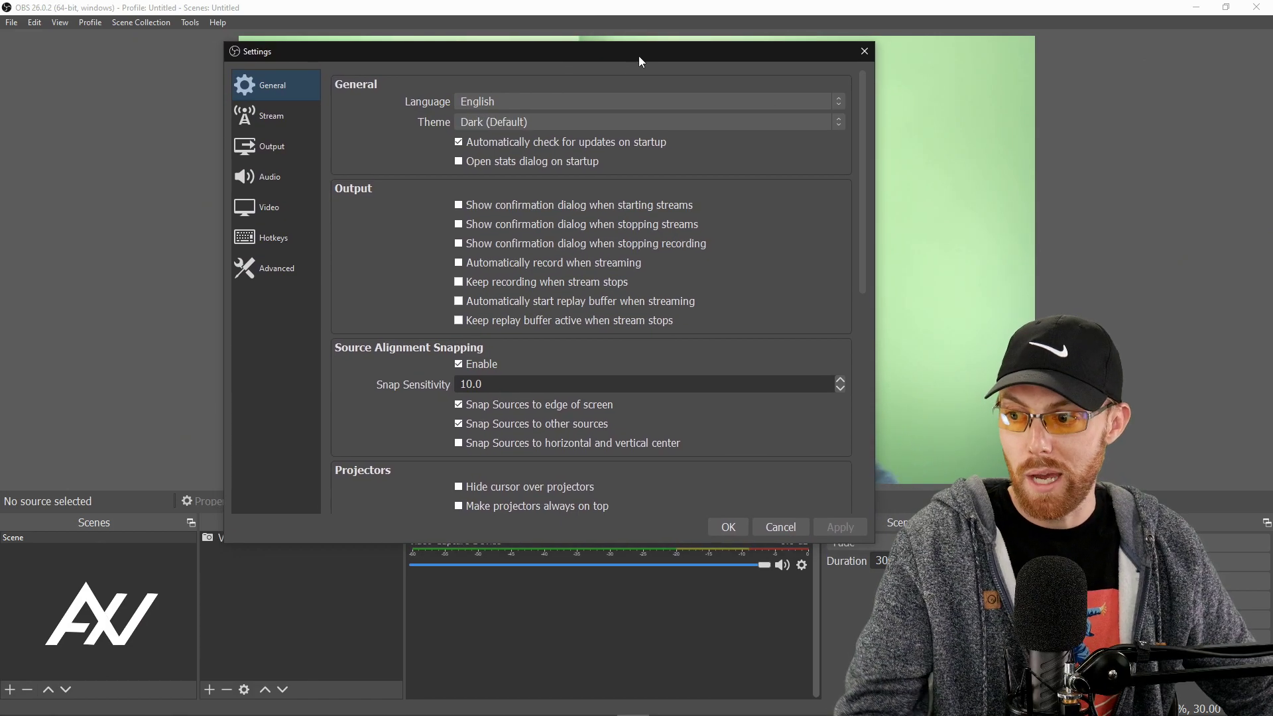
mouse_move(654, 476)
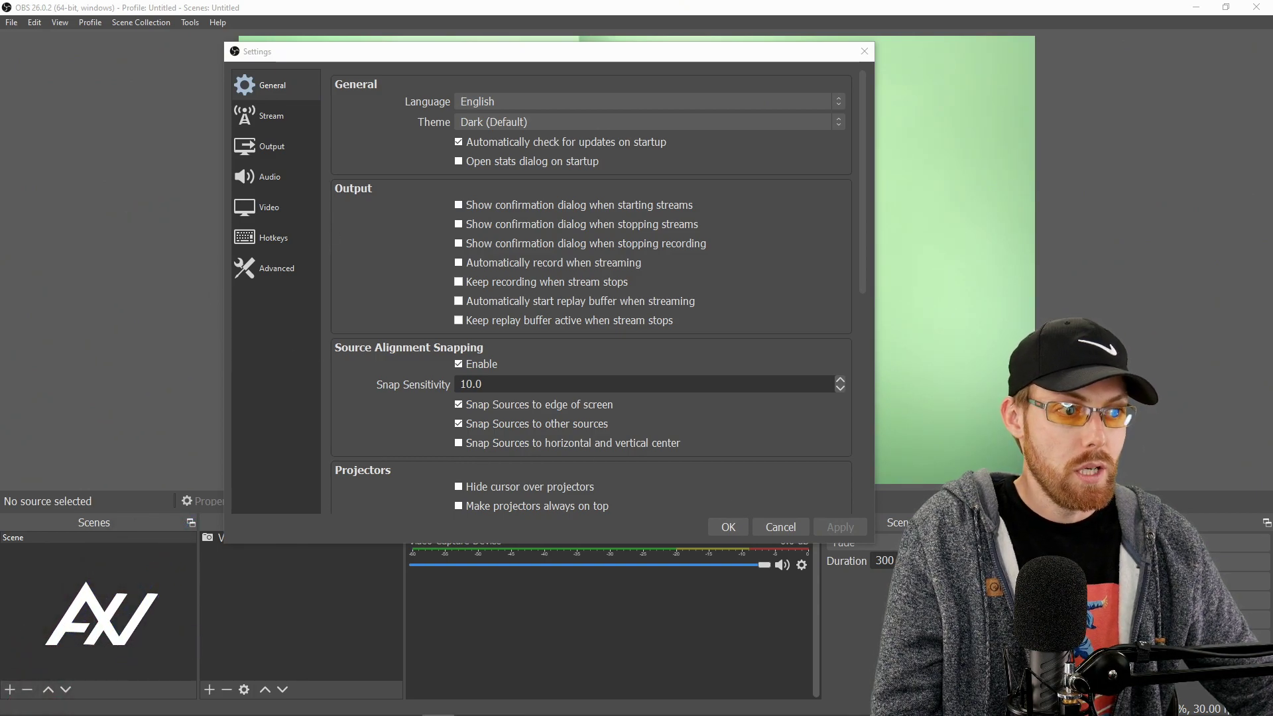
On the Video page, set 1280x720 base and output resolution, Lanczos filter, 30 FPS
click(267, 207)
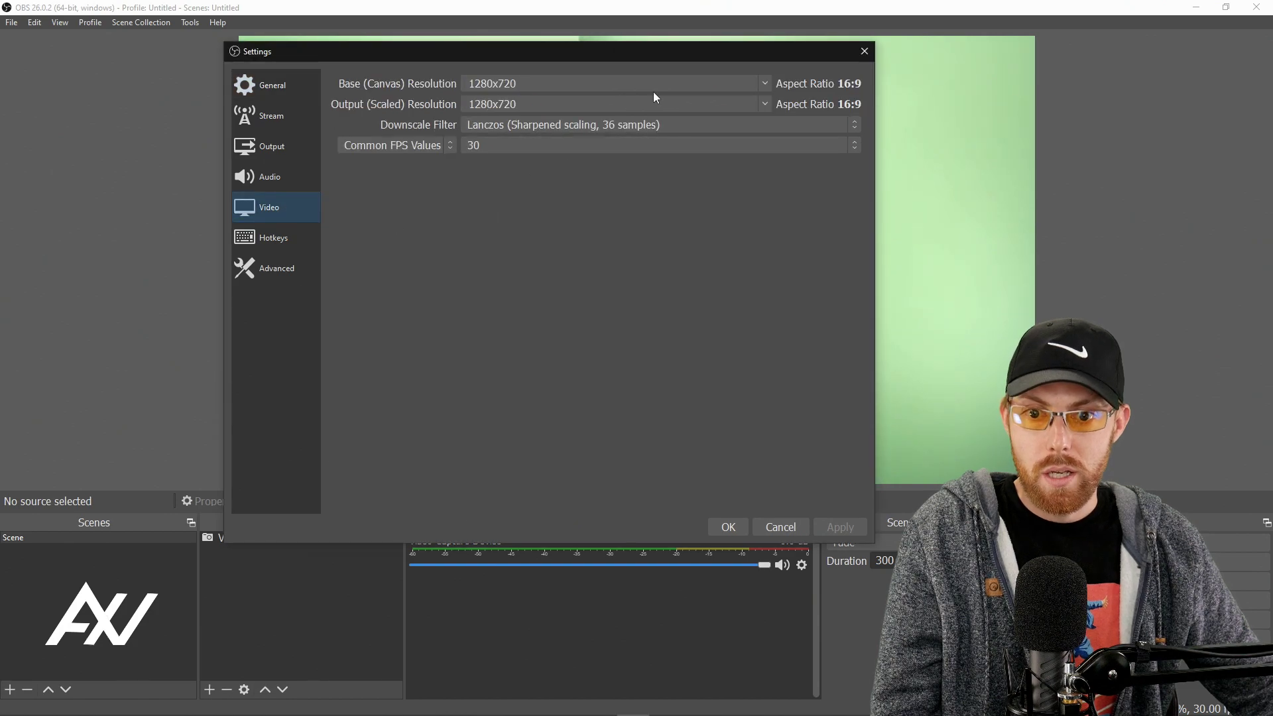
click(762, 83)
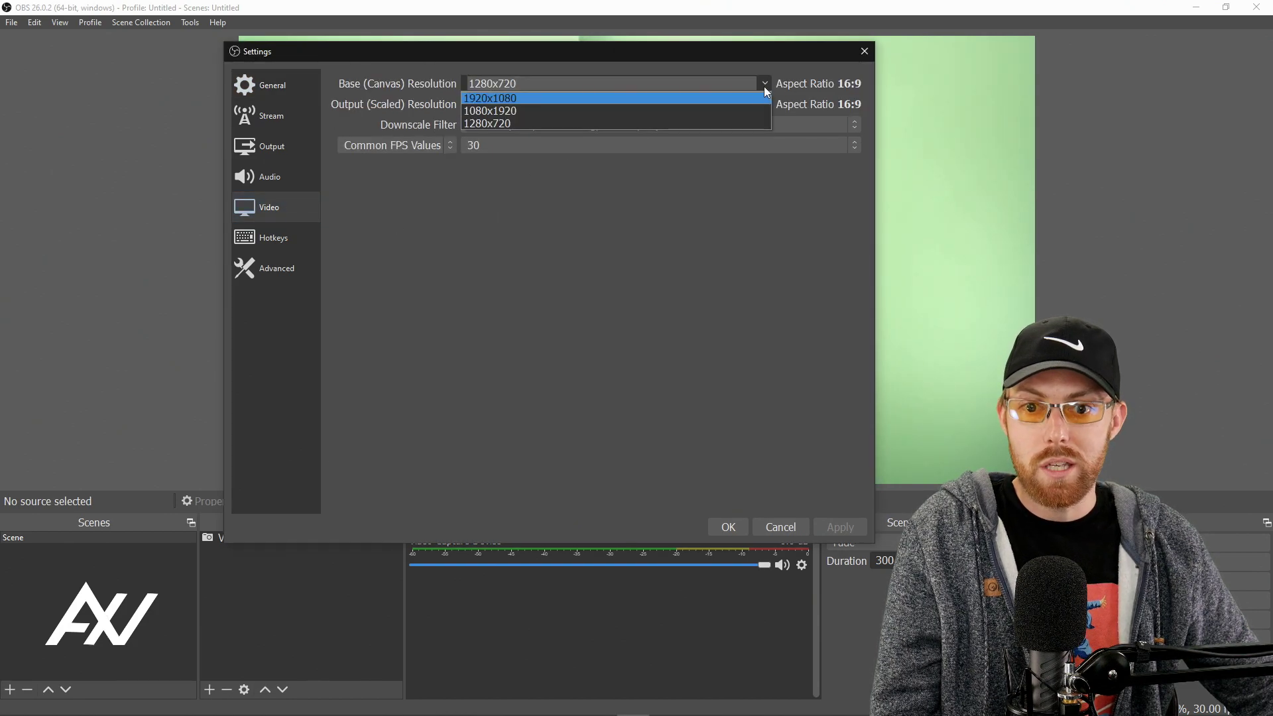
mouse_move(661, 123)
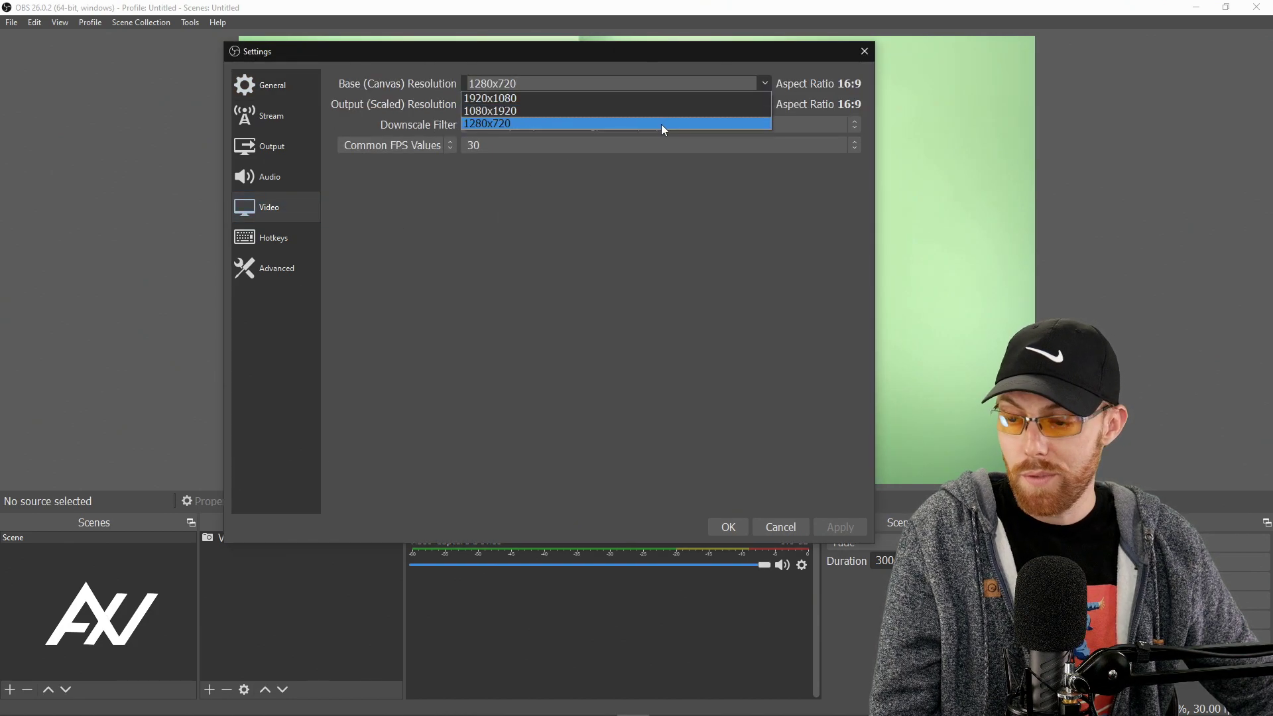
click(615, 123)
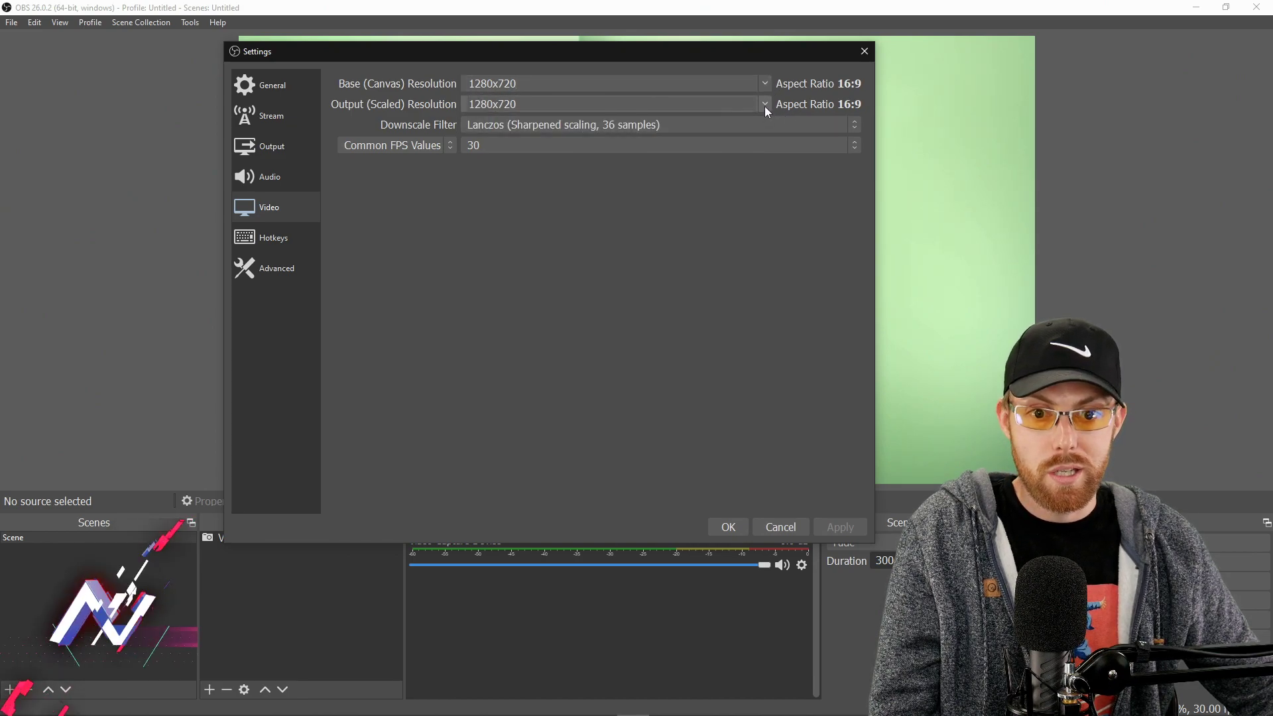
click(762, 104)
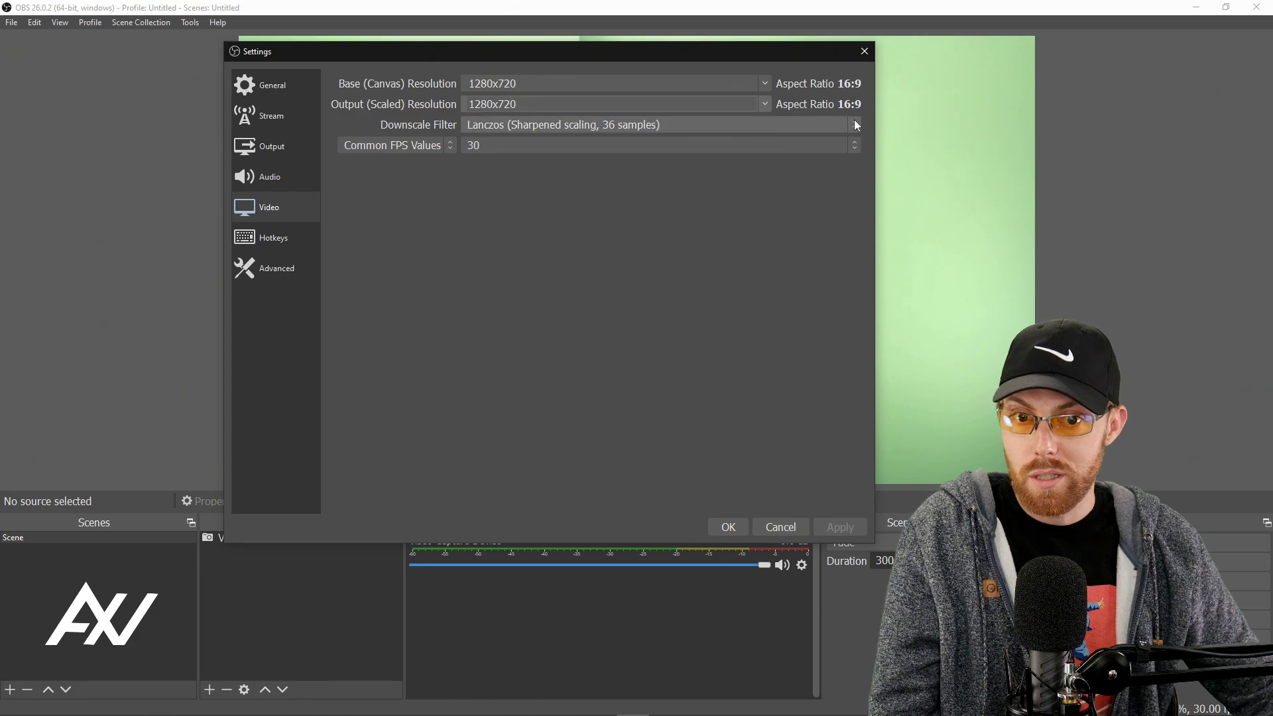
click(853, 124)
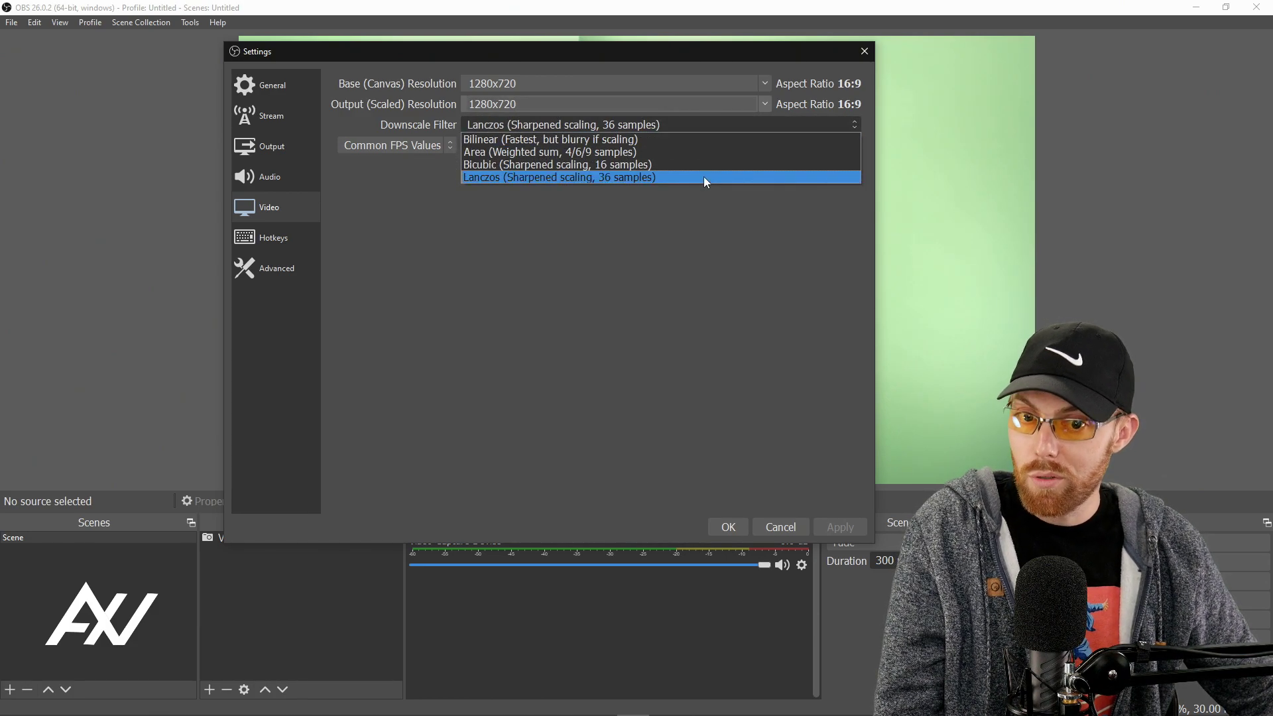
mouse_move(705, 178)
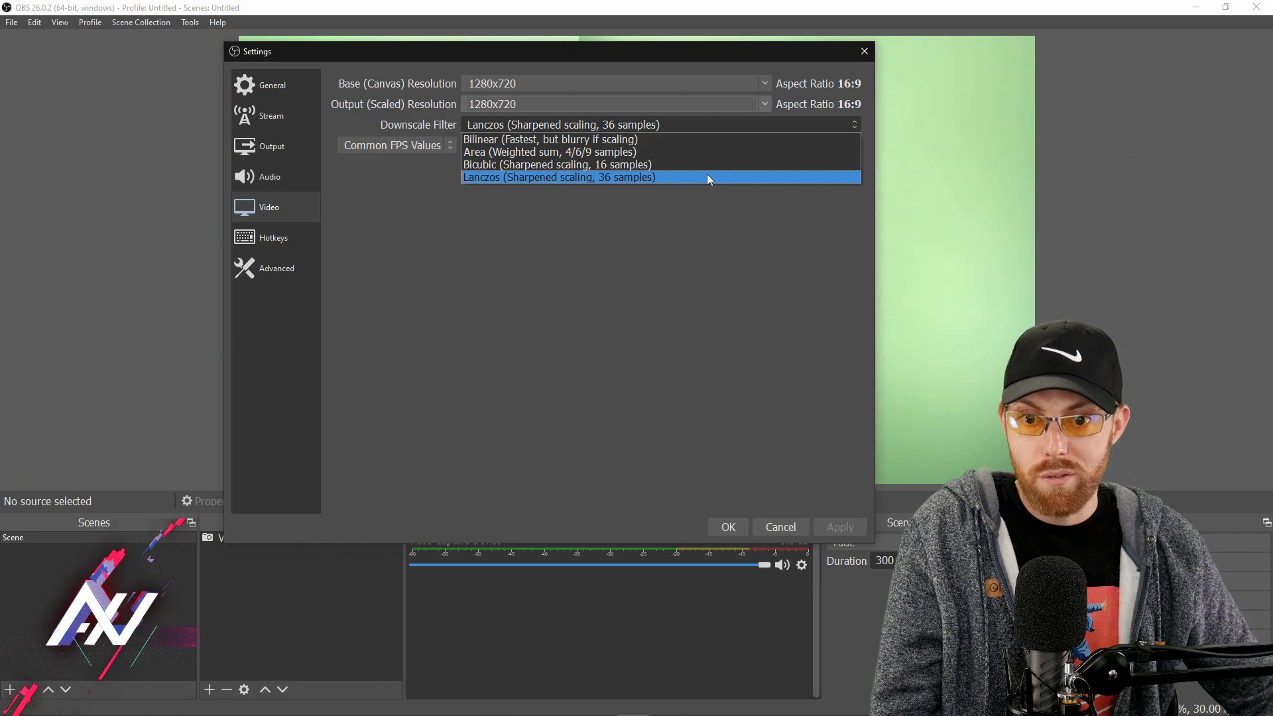
click(558, 177)
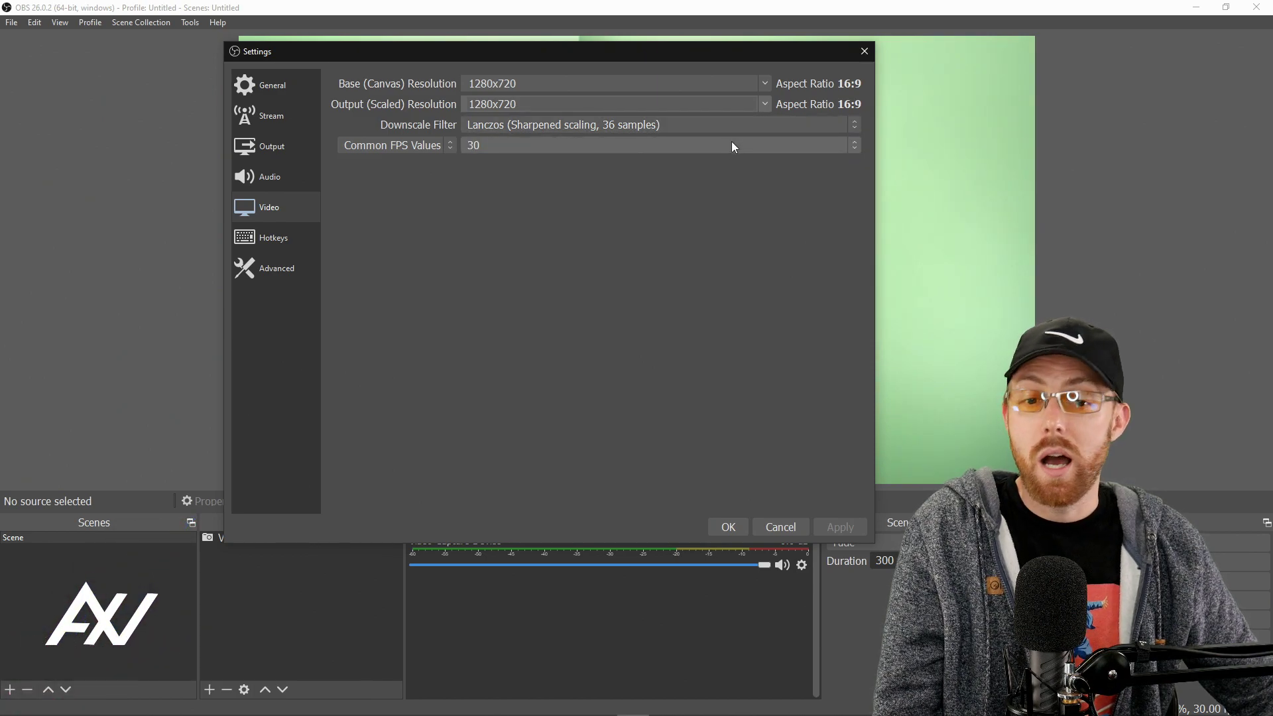
click(659, 145)
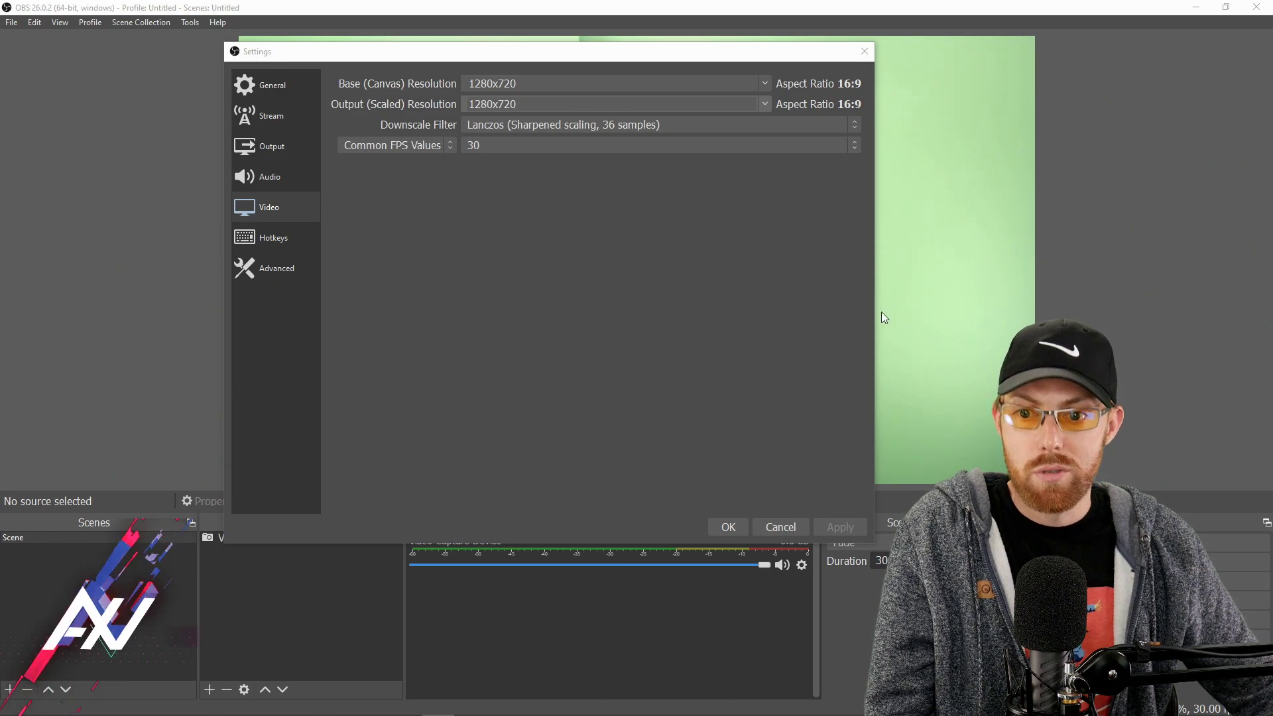
mouse_move(104, 198)
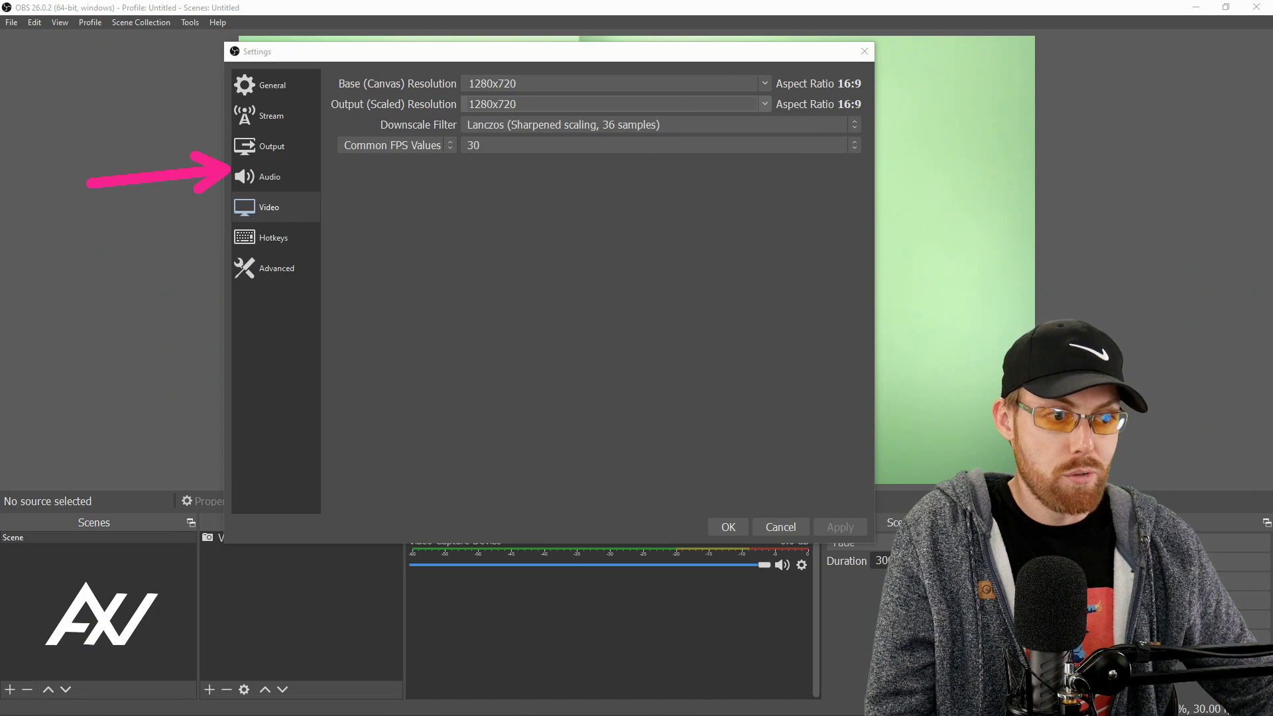
Open the Audio page to review 48 kHz stereo and disabled global audio devices
click(270, 177)
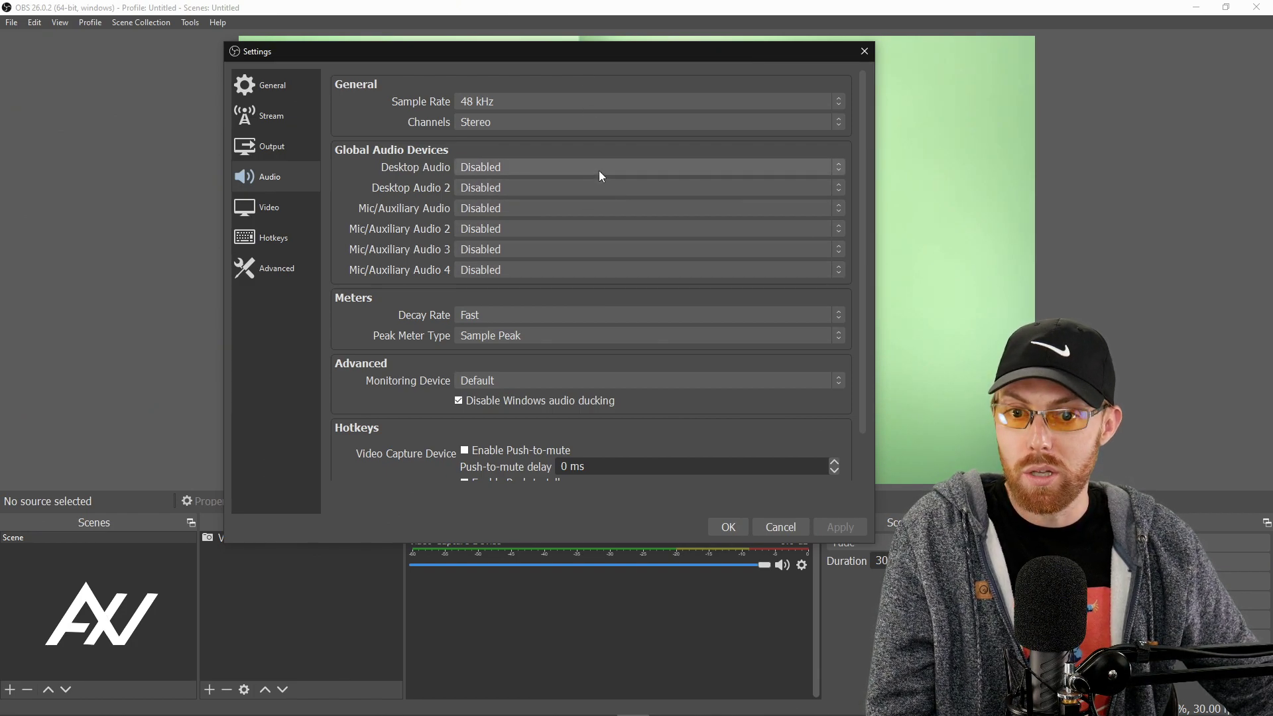
mouse_move(622, 149)
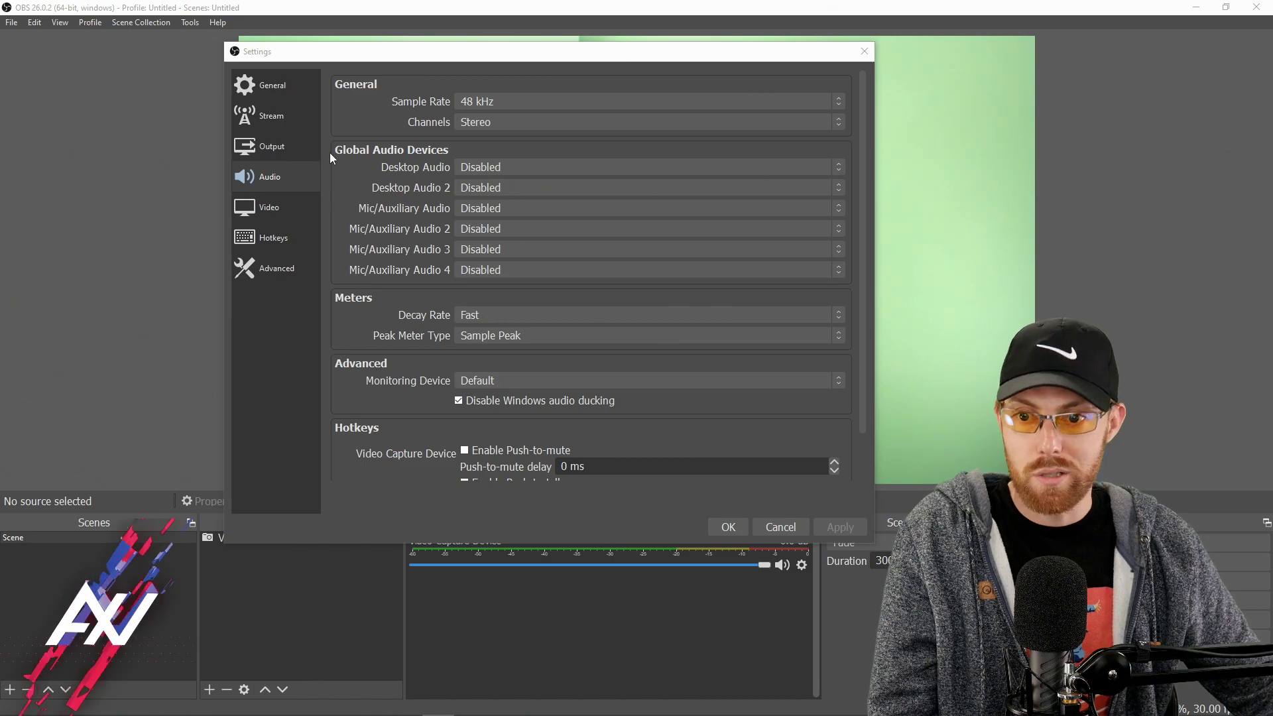
Set Advanced streaming output: NVIDIA NVENC H.264, CBR at 4000 Kbps, Max Quality preset
click(272, 146)
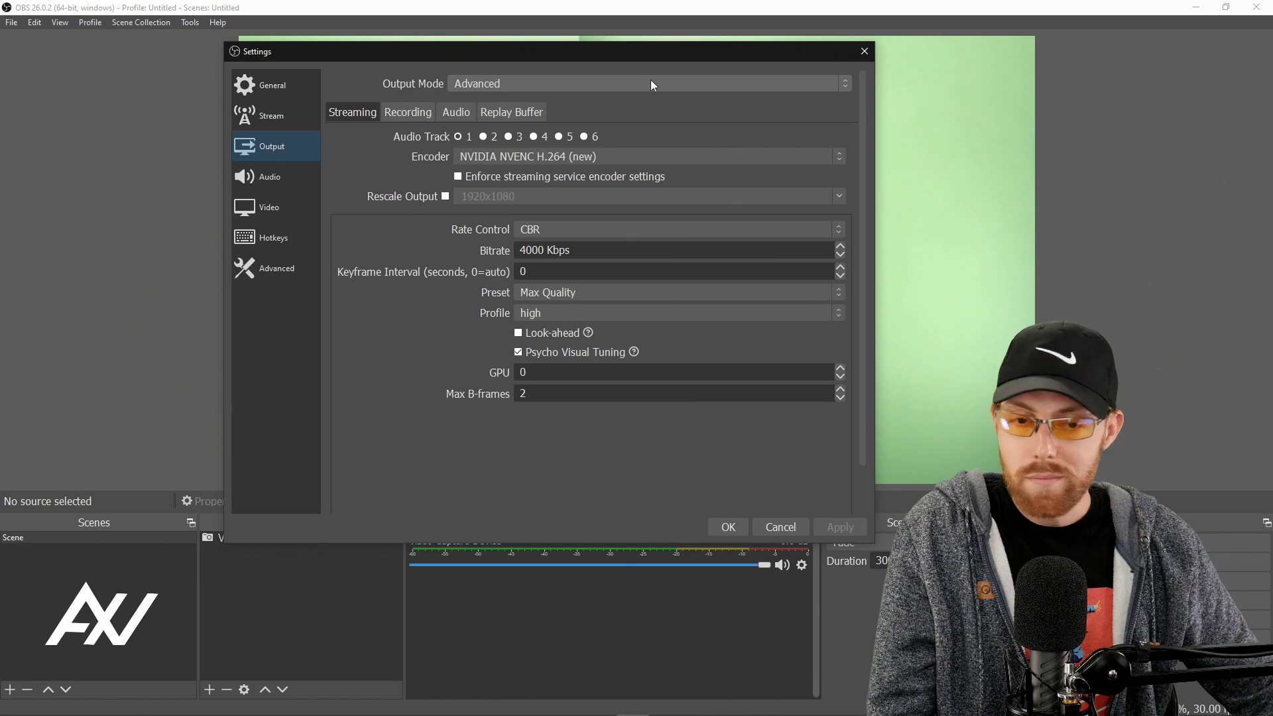
click(649, 83)
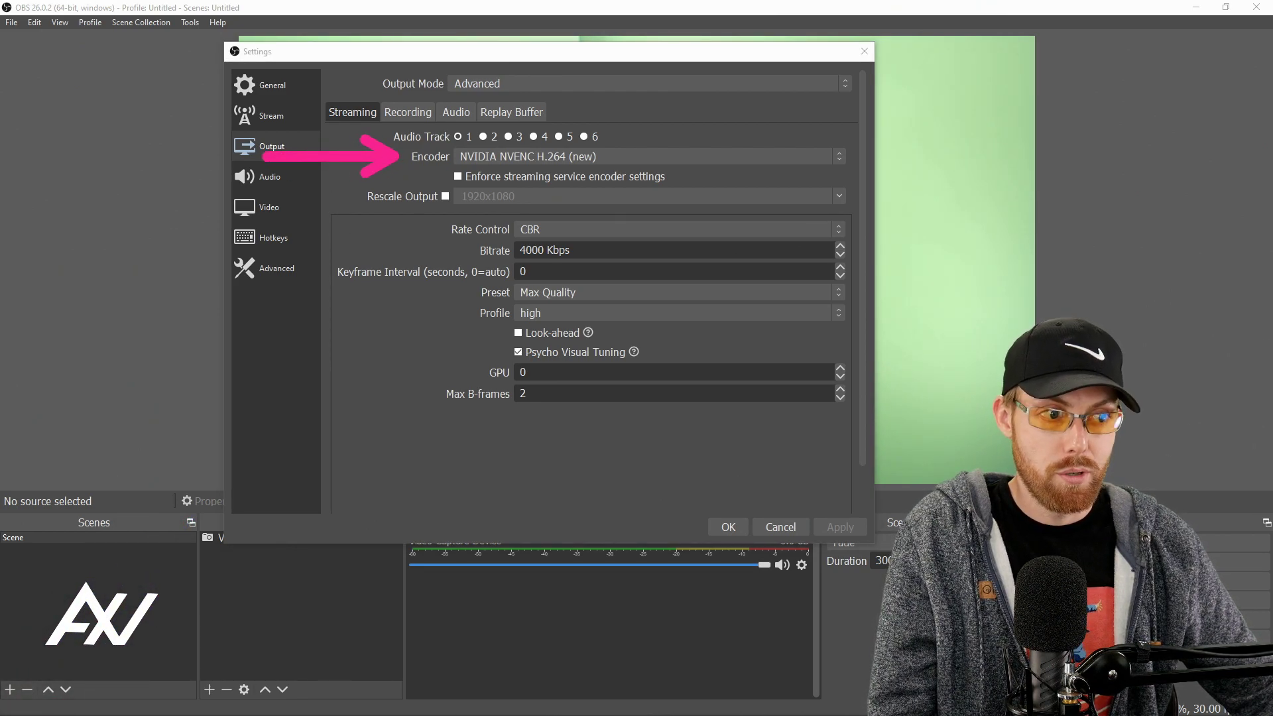
click(840, 156)
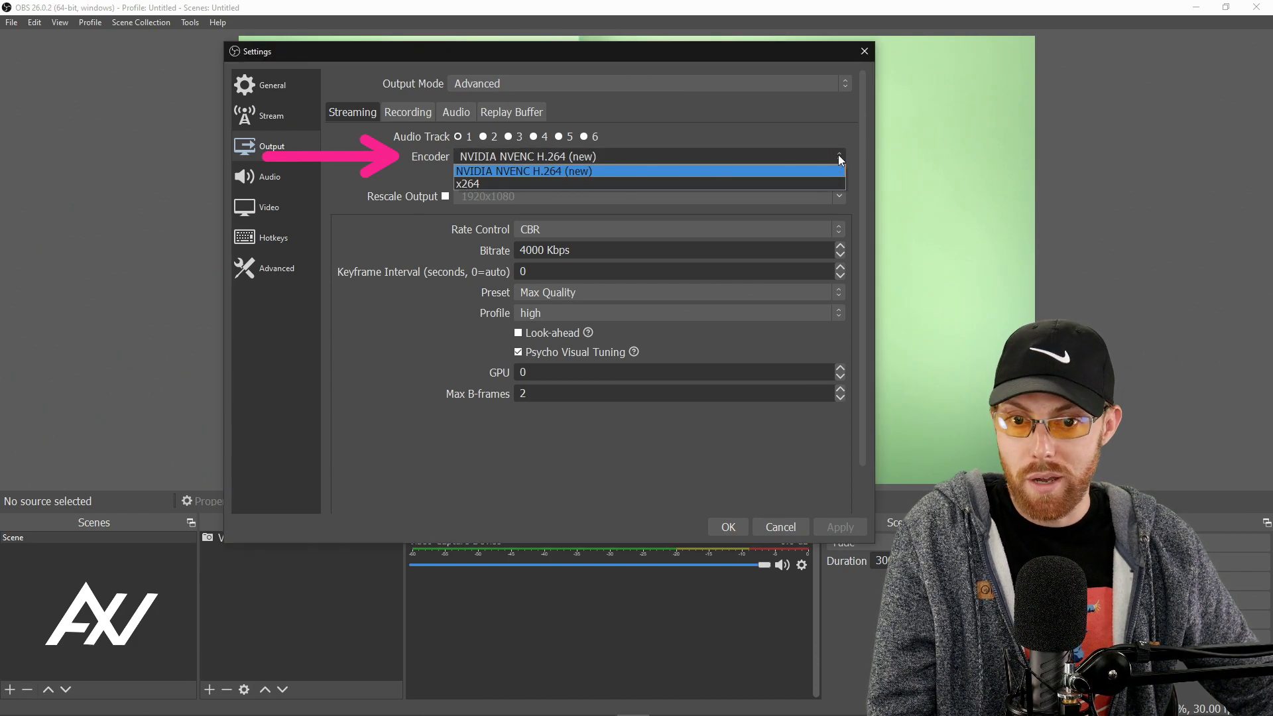
mouse_move(670, 171)
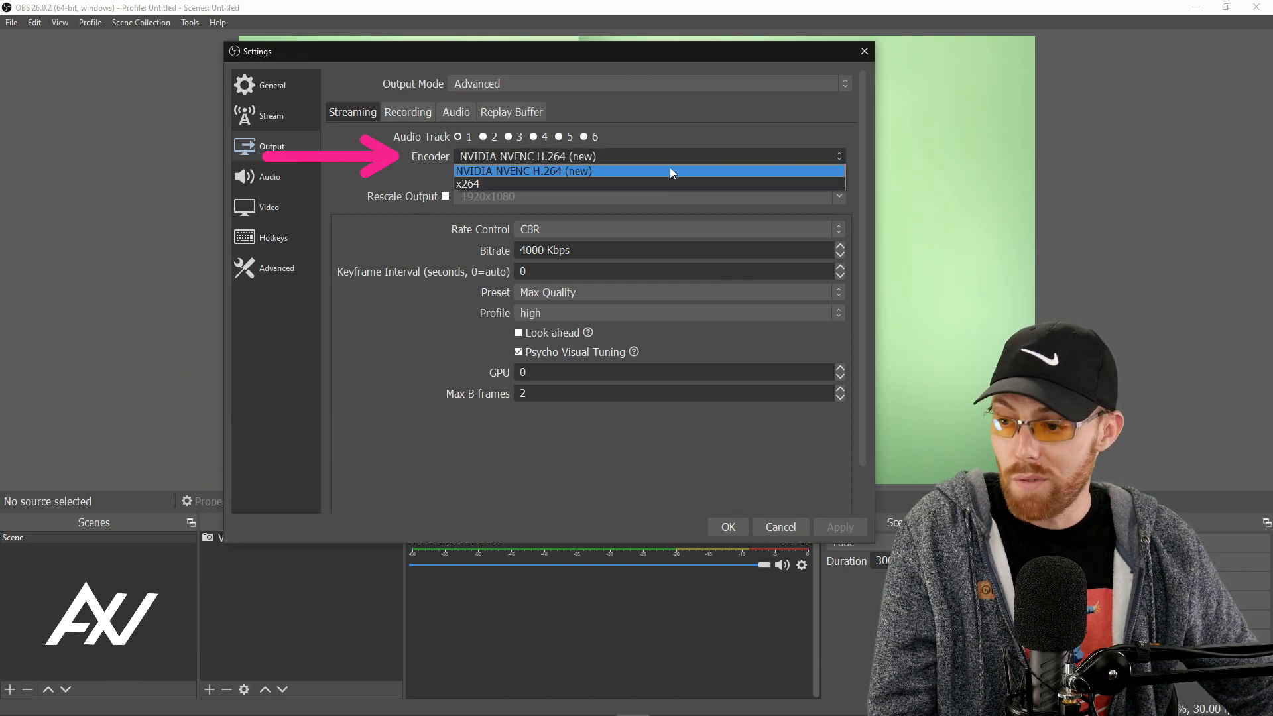
mouse_move(659, 184)
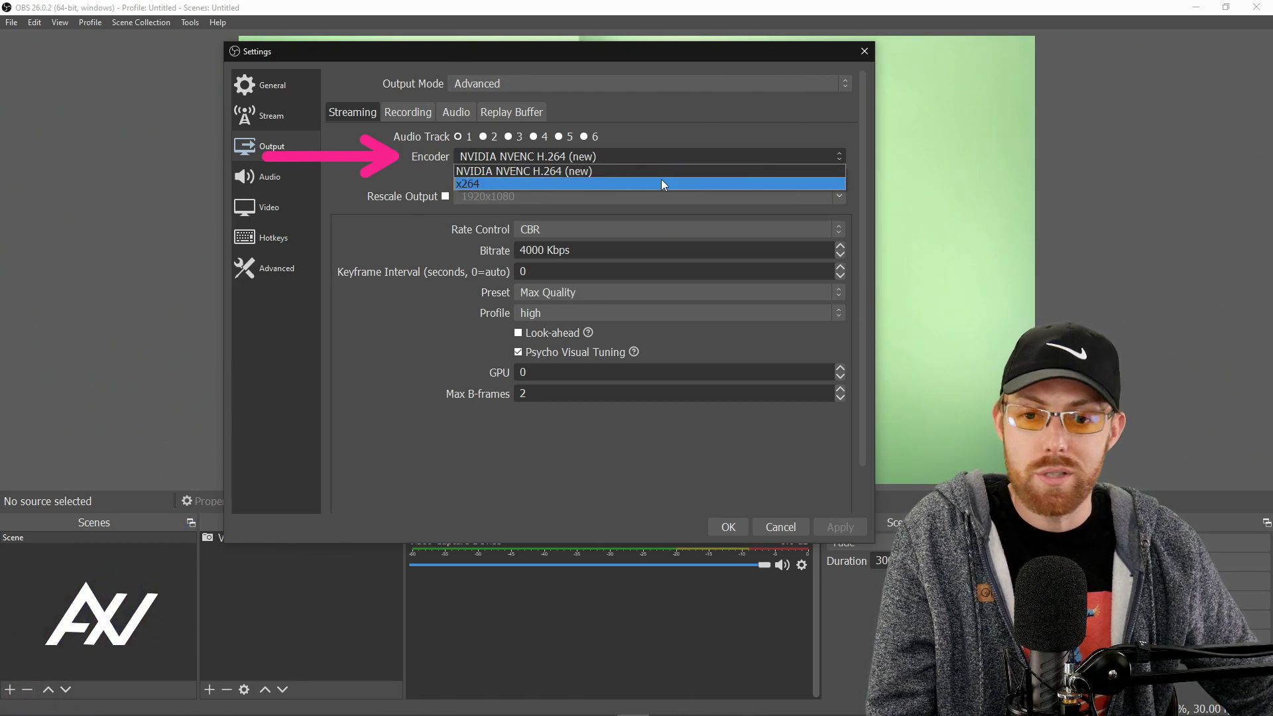
mouse_move(680, 171)
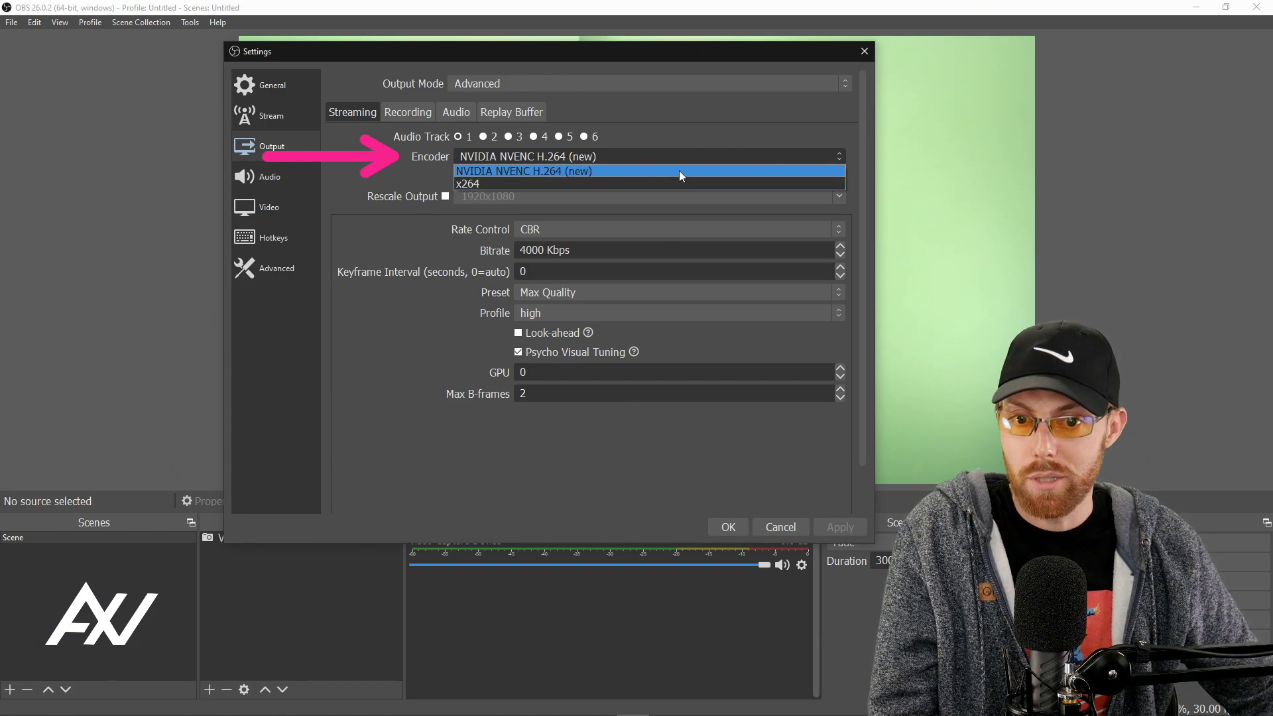
click(523, 170)
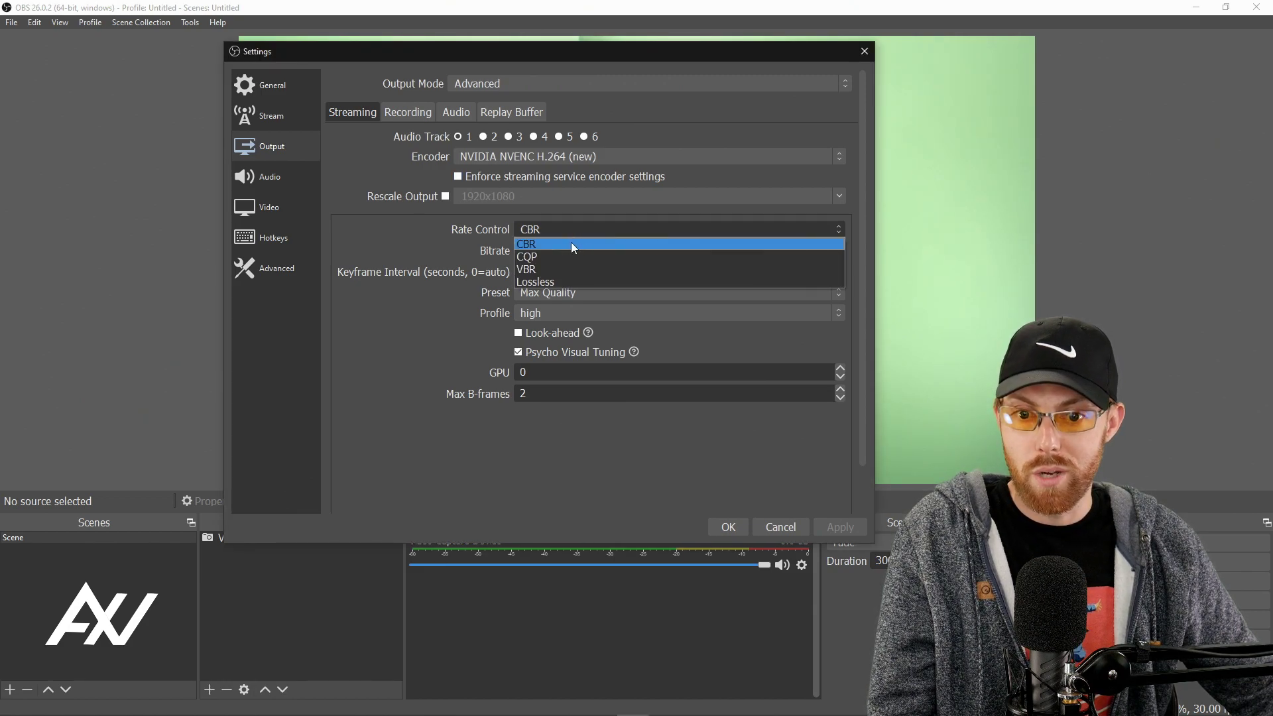
click(526, 245)
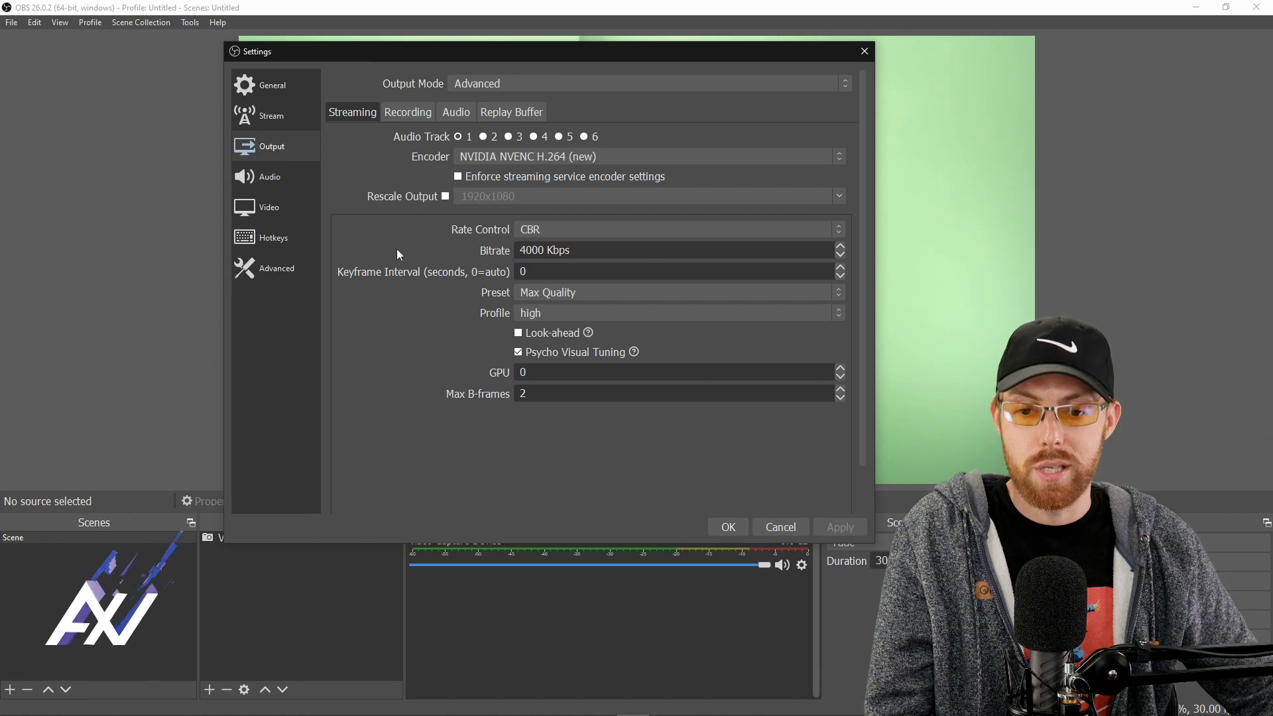
mouse_move(348, 329)
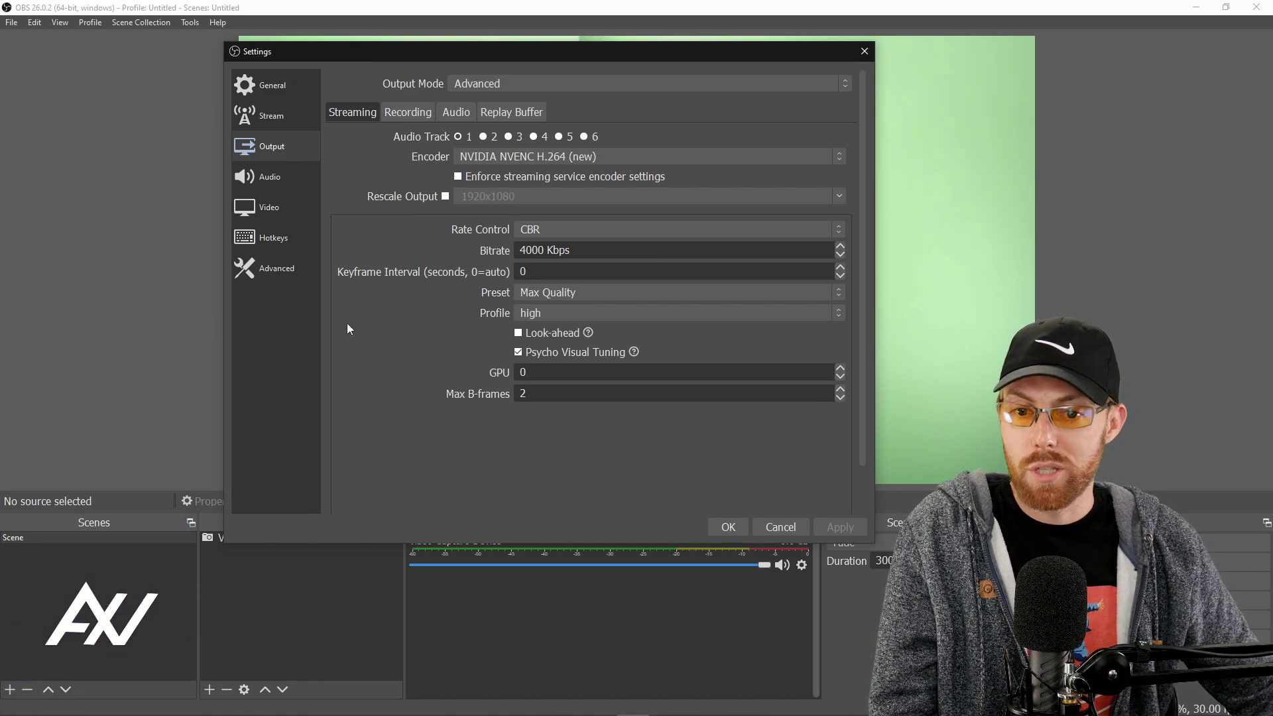
mouse_move(826, 304)
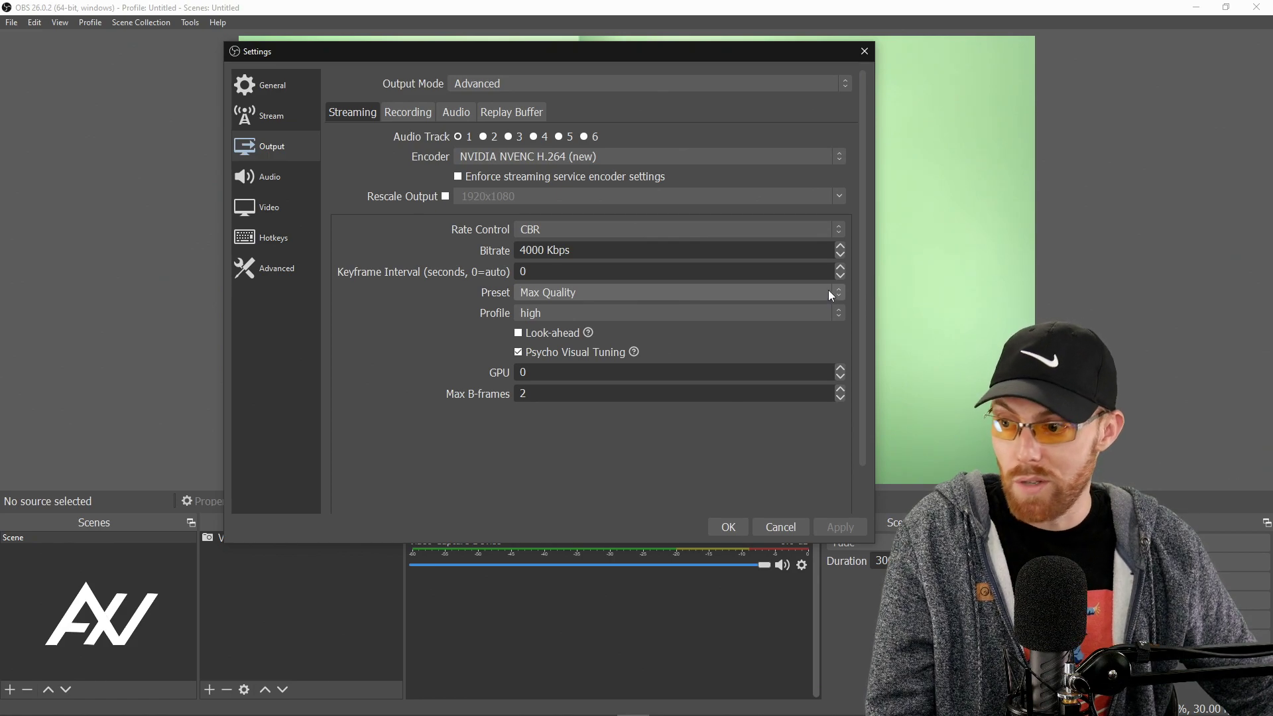
click(838, 293)
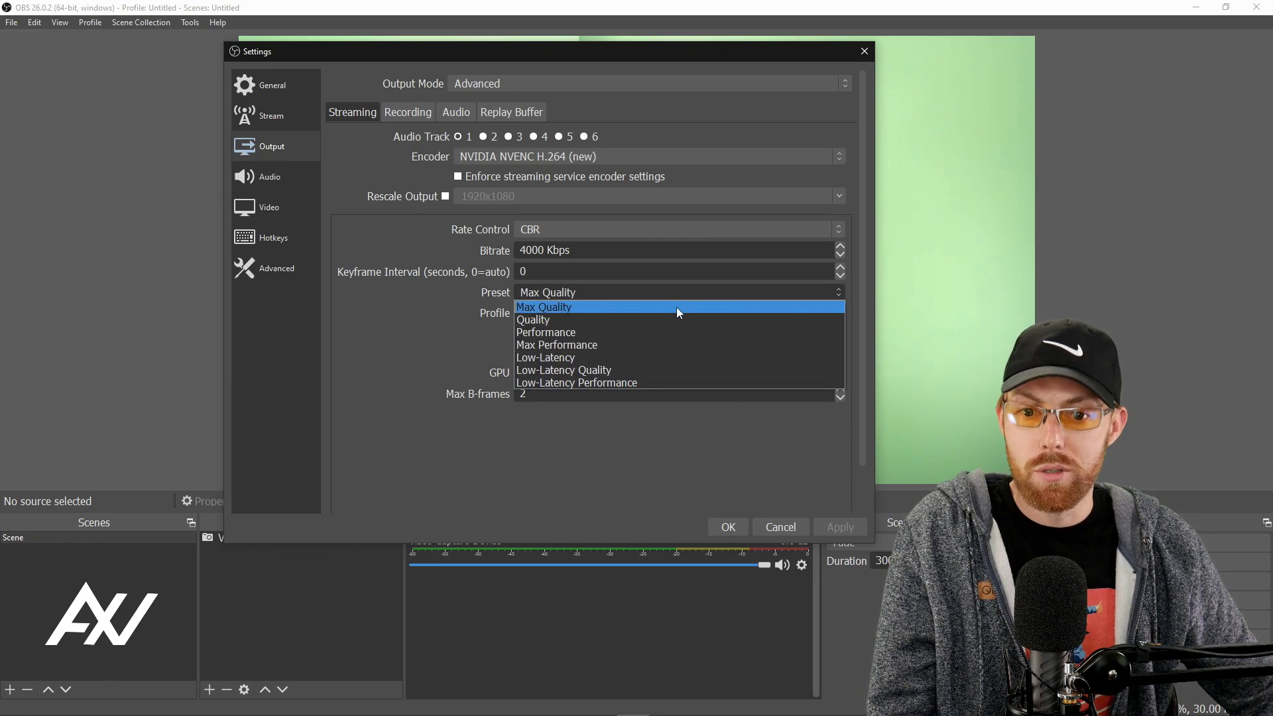
click(678, 312)
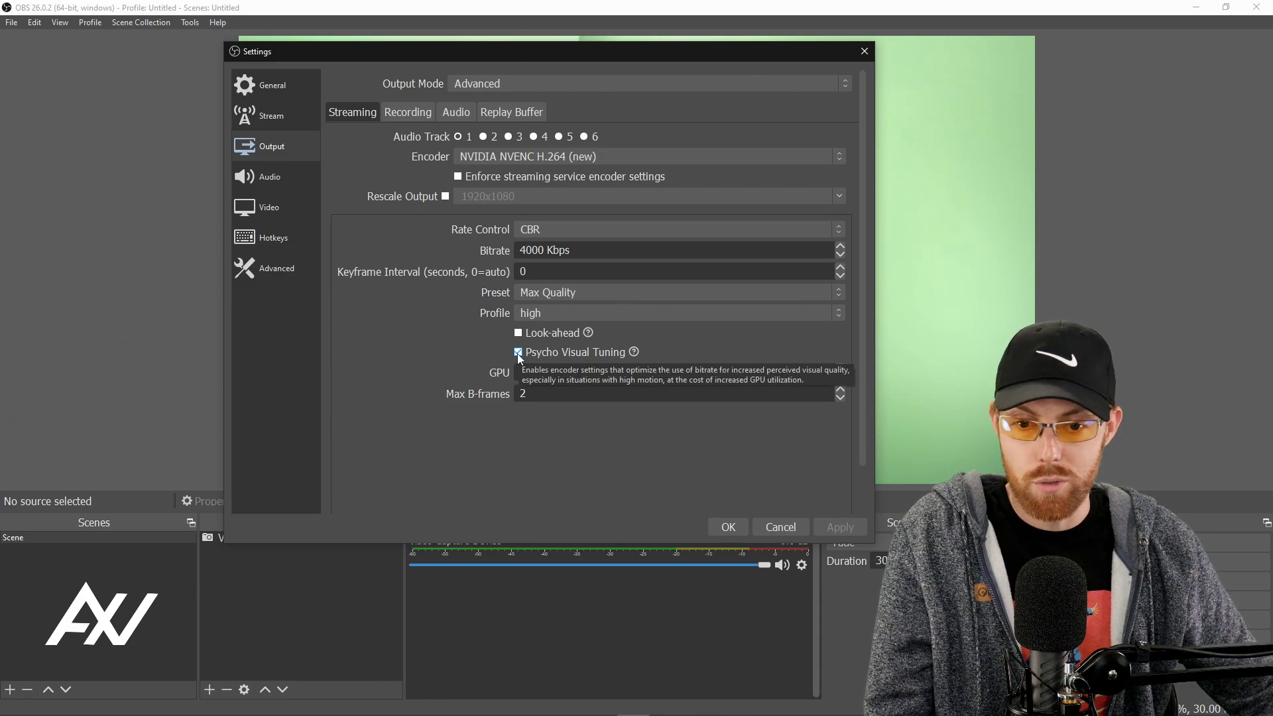
mouse_move(802, 458)
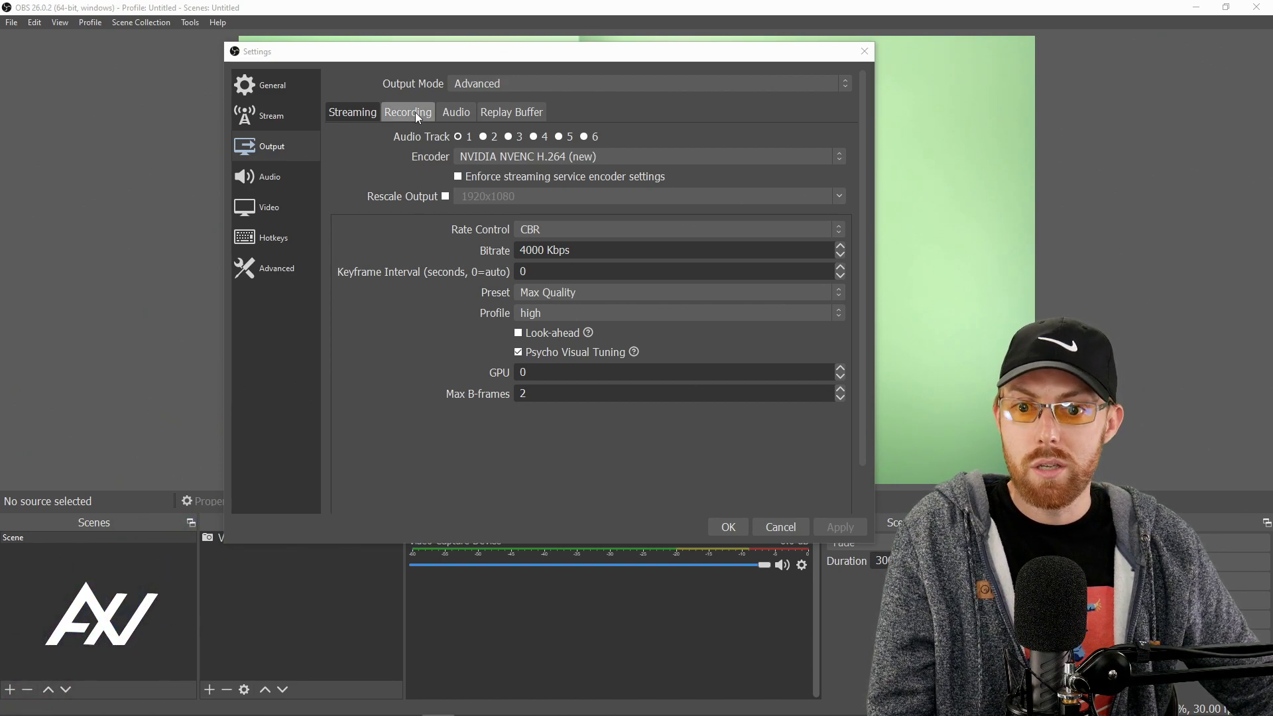
Set recording to mp4 with NVIDIA NVENC H.264, CBR 5000 Kbps, Max Quality preset
click(408, 112)
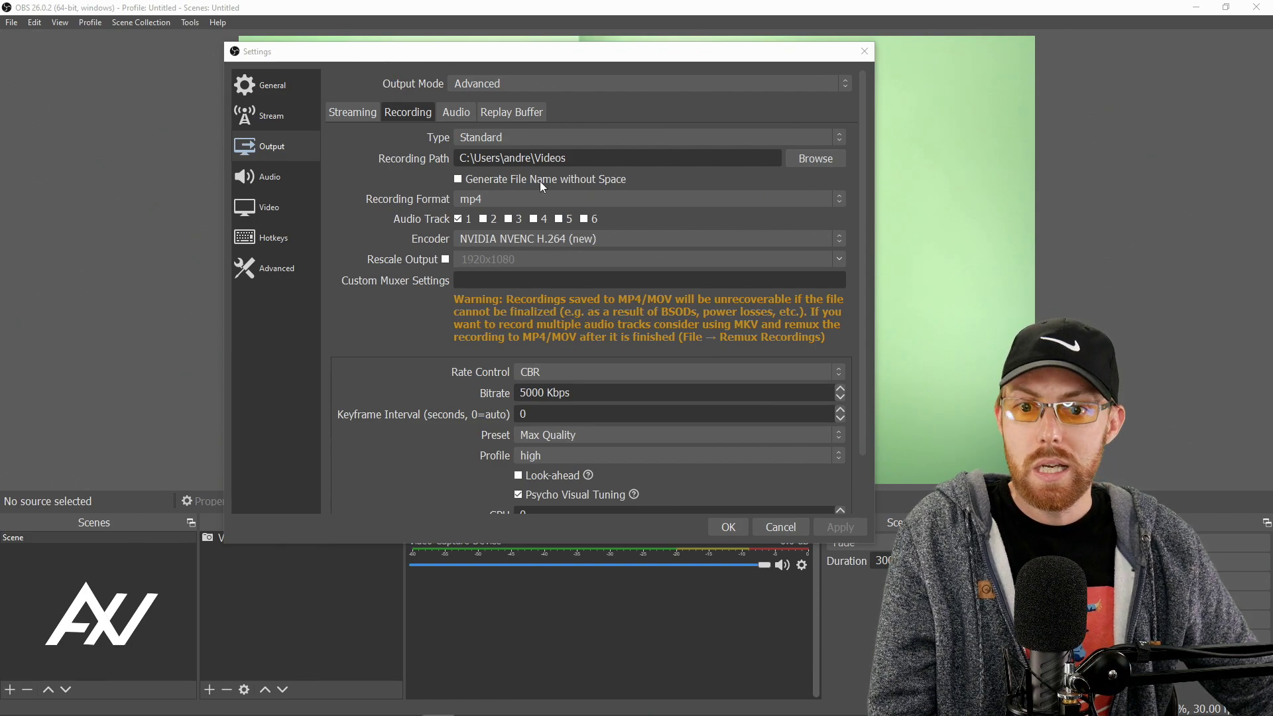
click(814, 158)
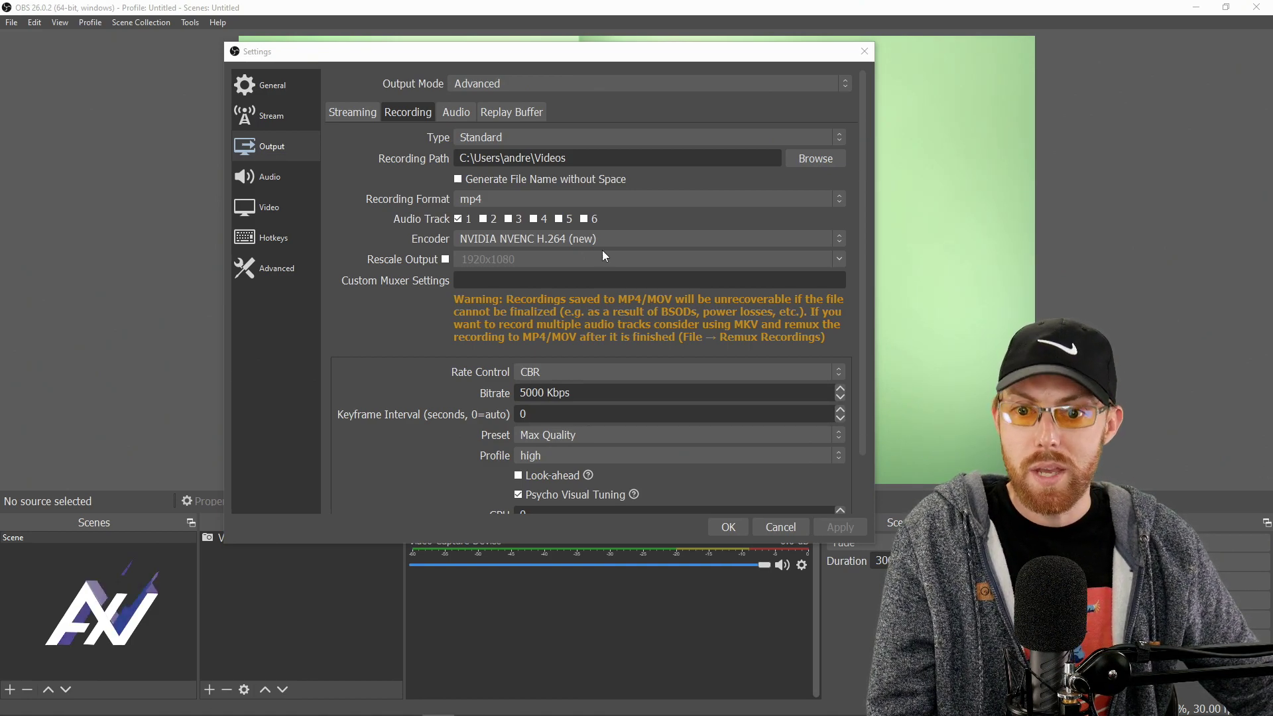
click(650, 199)
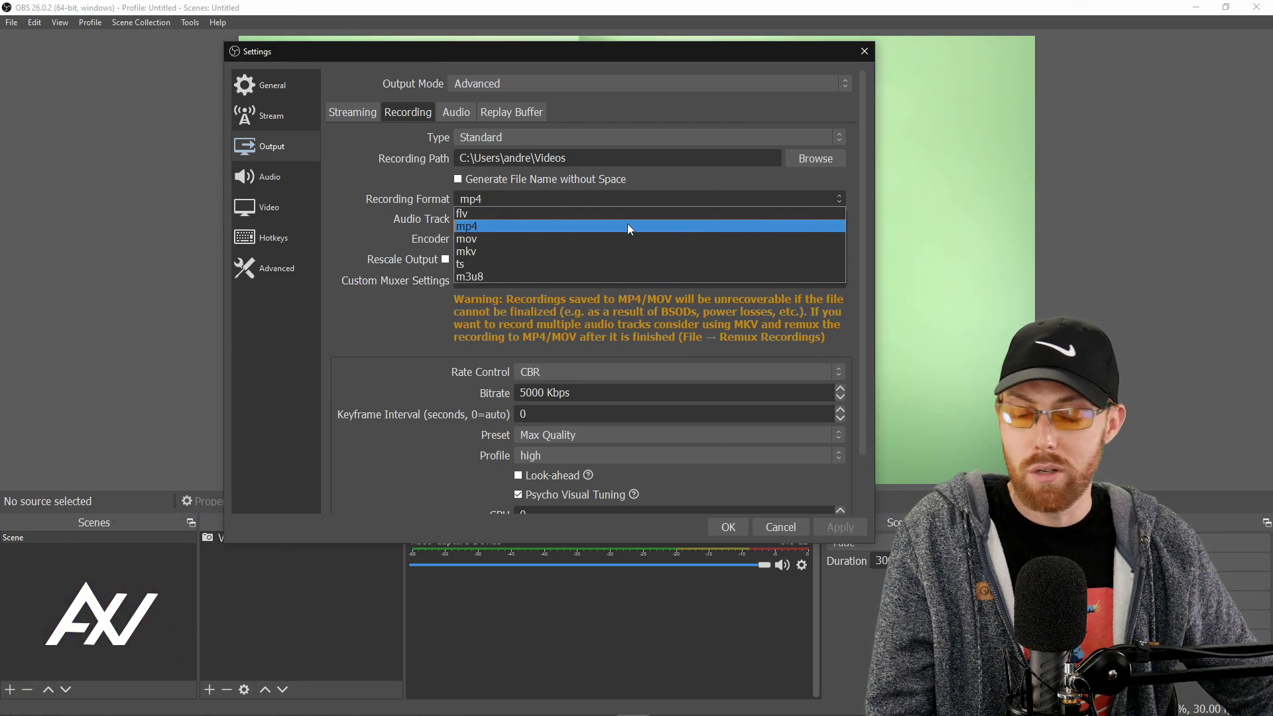
mouse_move(641, 228)
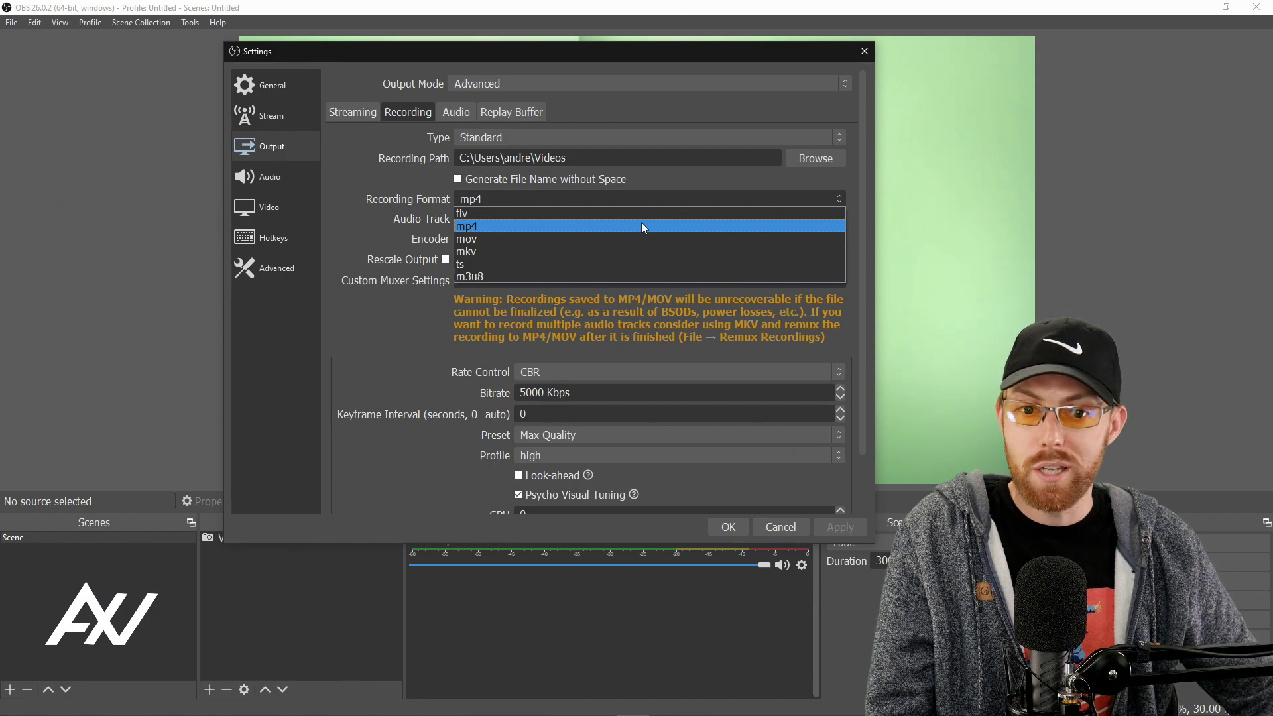
click(467, 225)
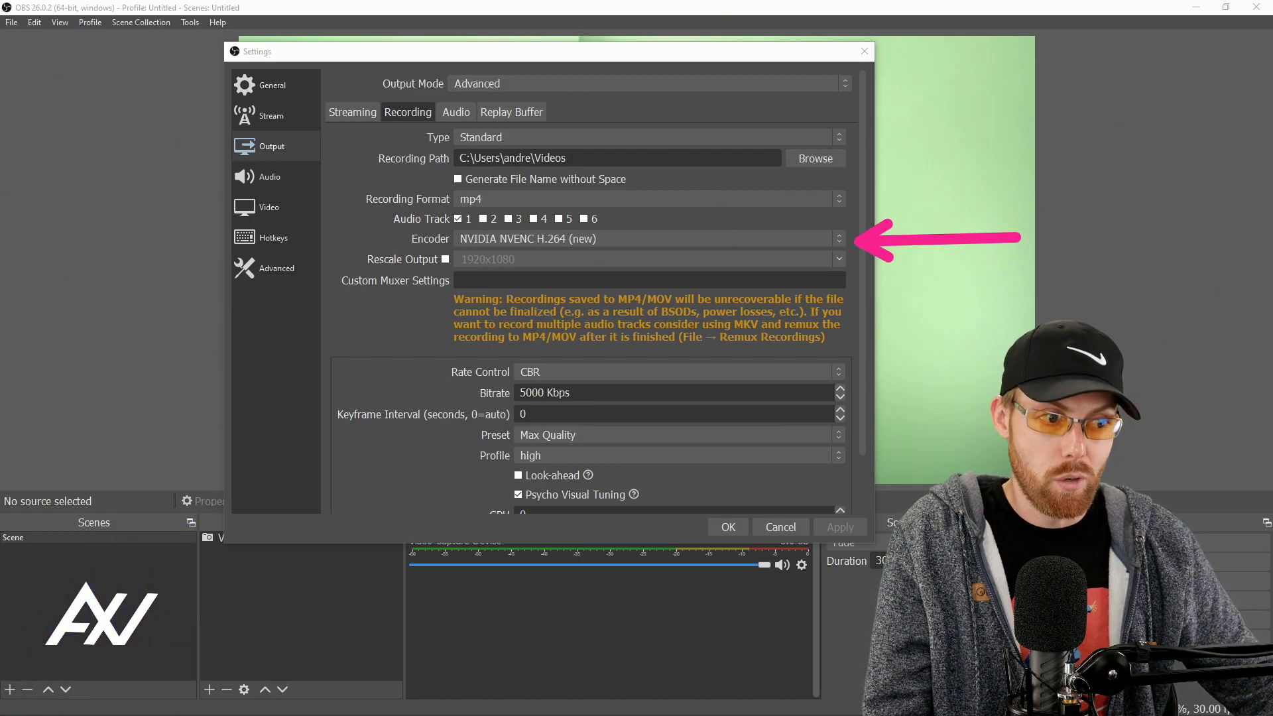
scroll(down, 3)
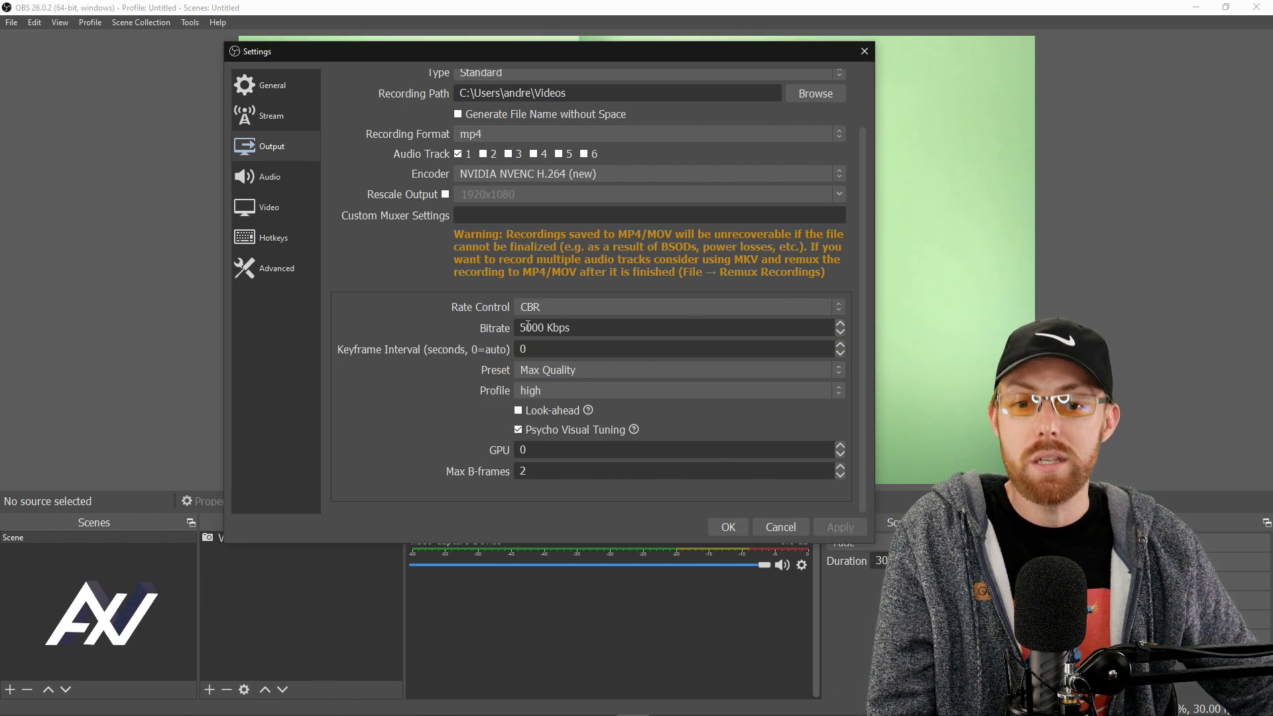
triple_click(532, 327)
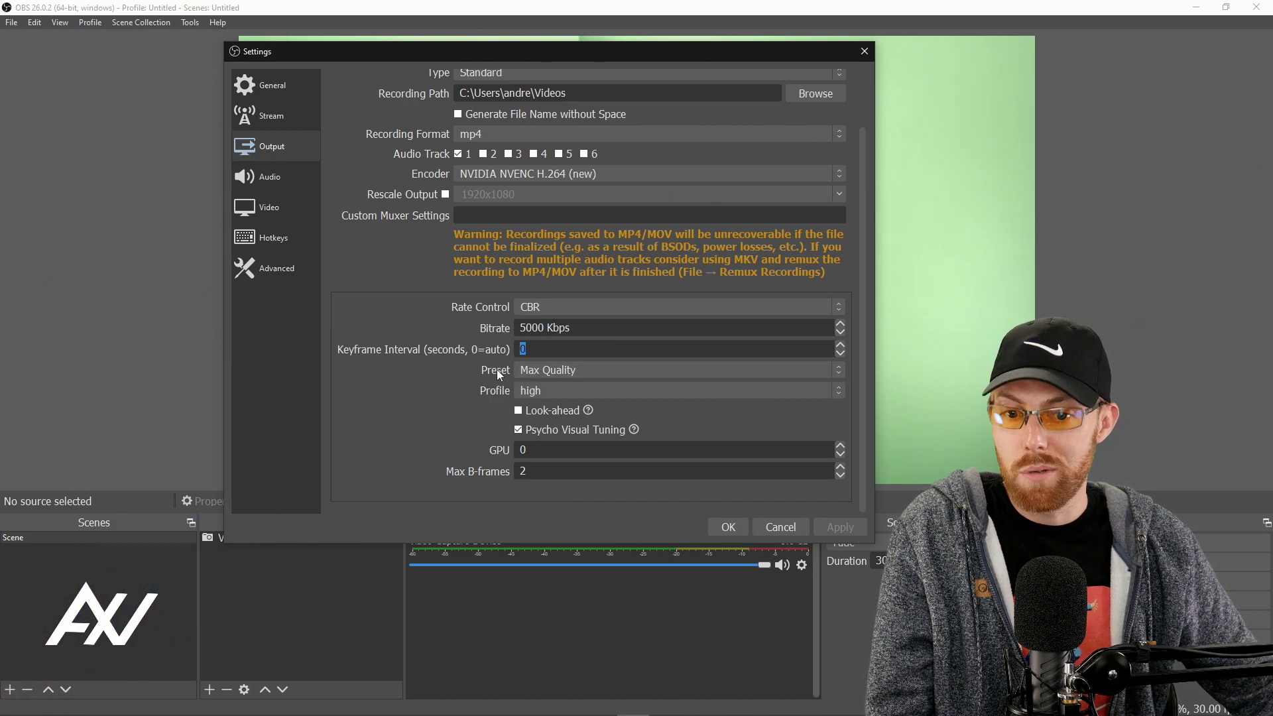
mouse_move(568, 364)
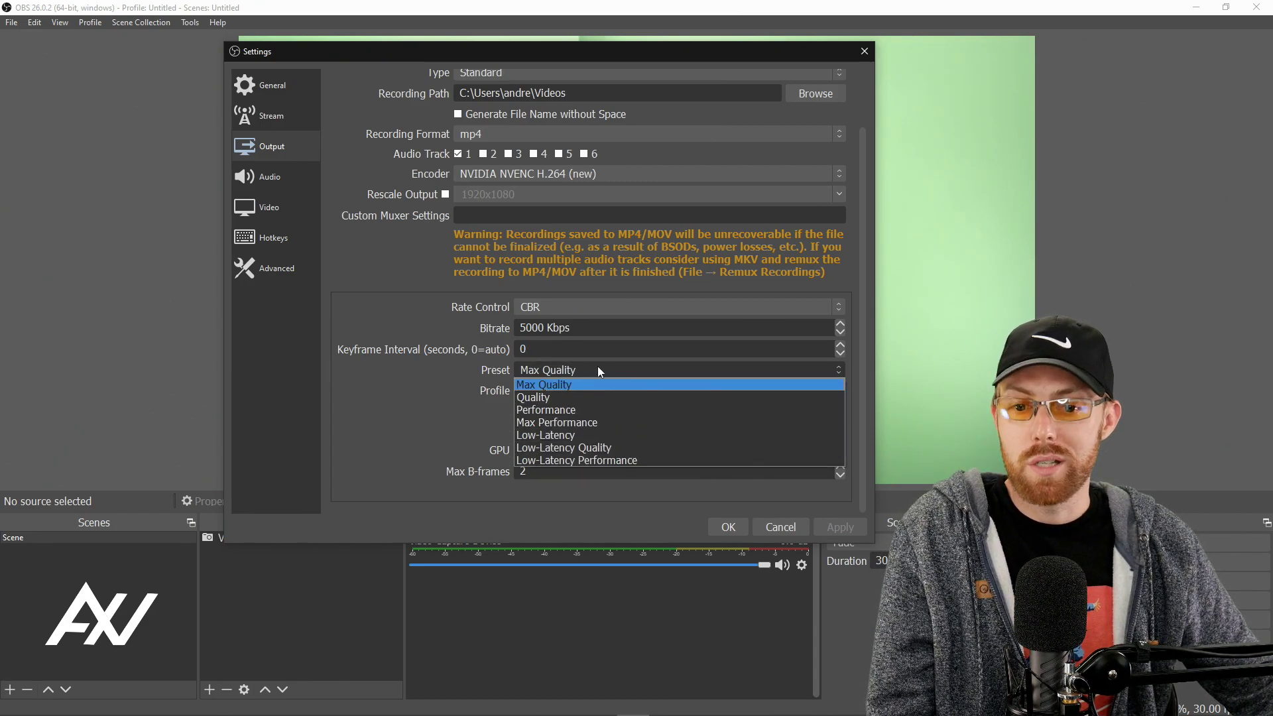
click(543, 384)
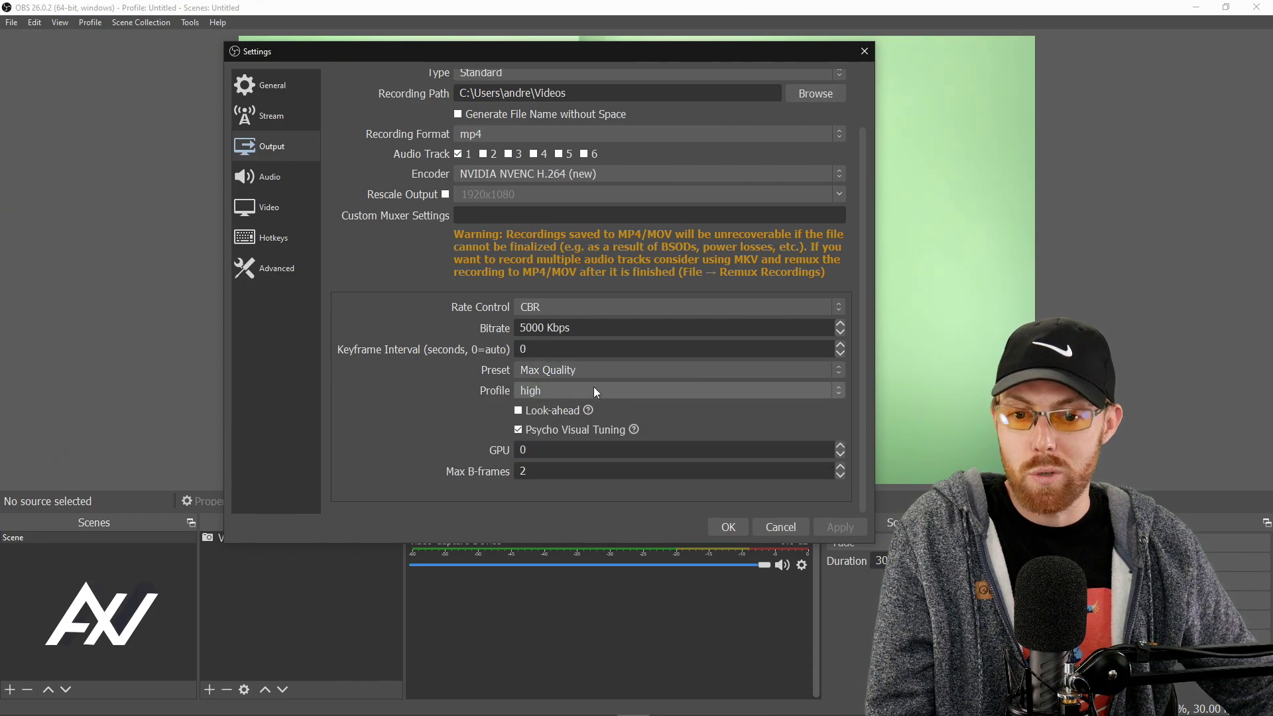
mouse_move(585, 409)
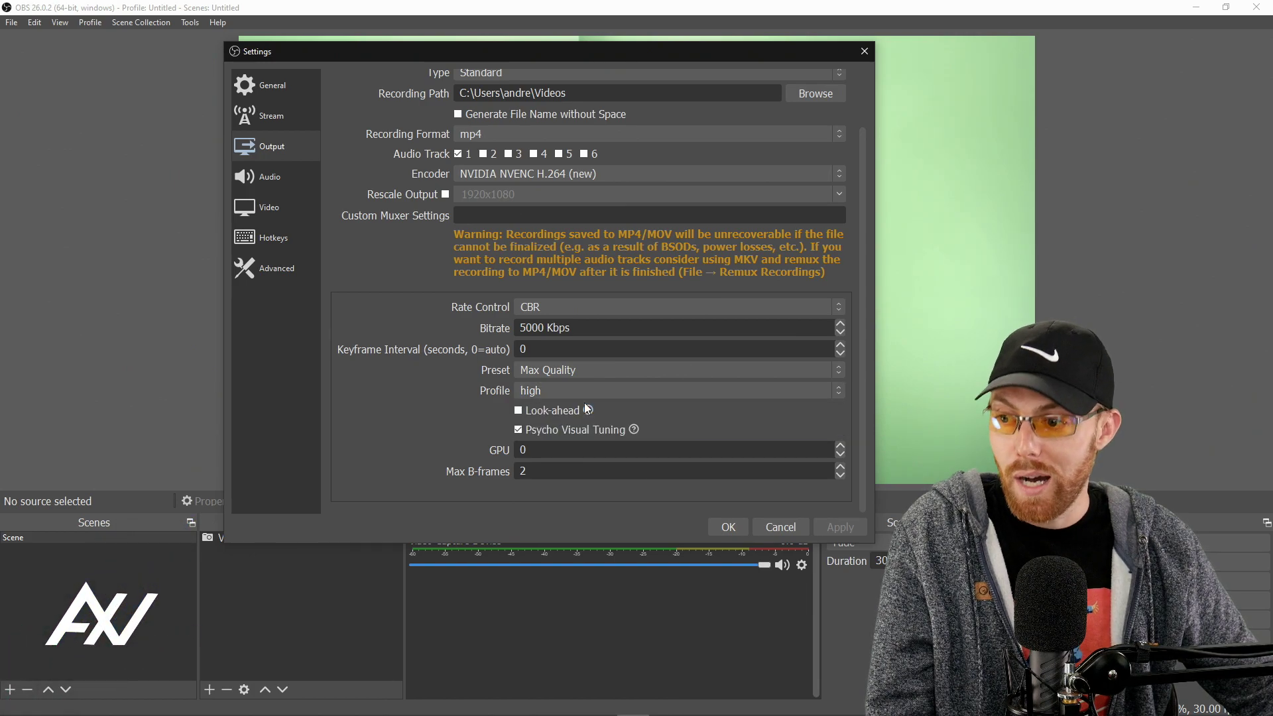
click(518, 410)
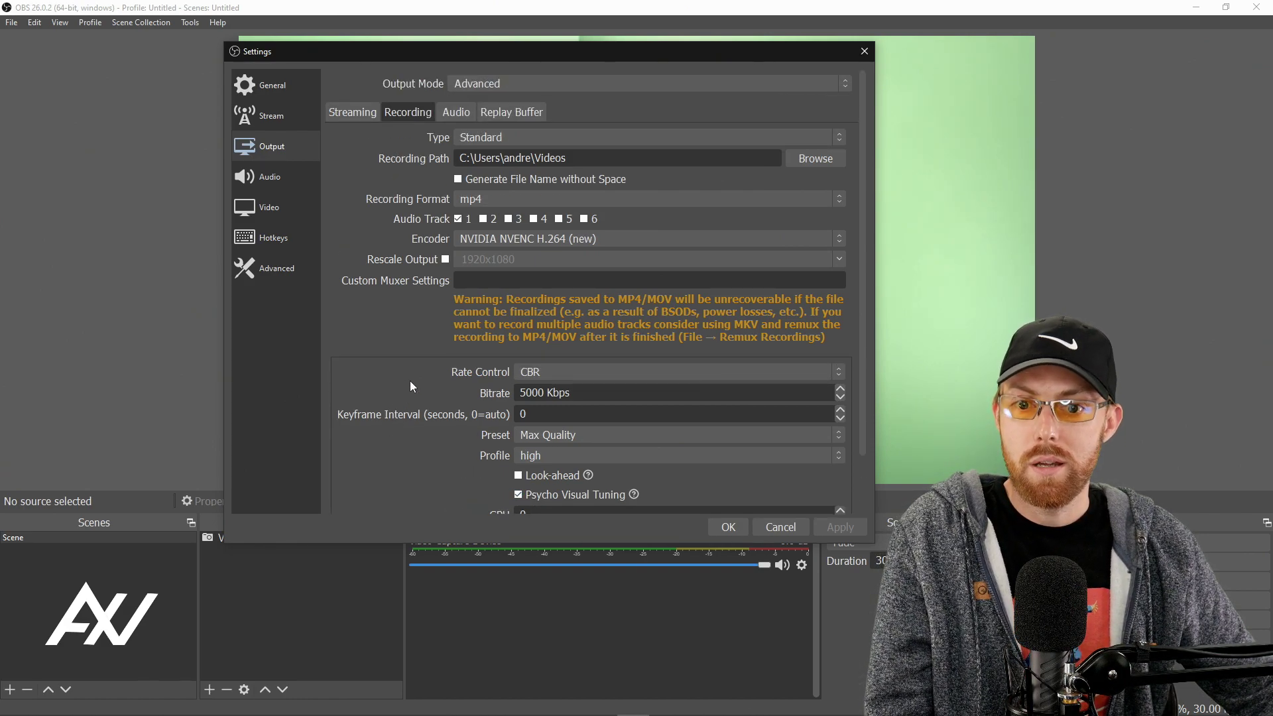
mouse_move(712, 513)
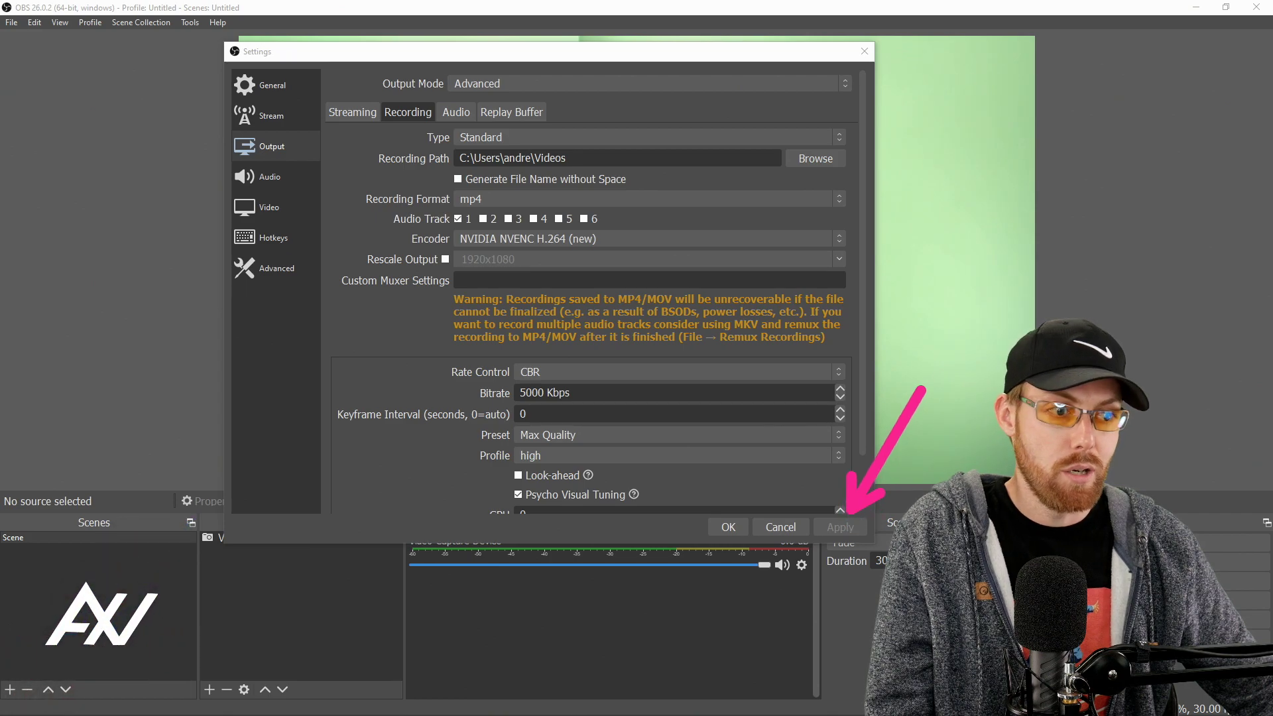
mouse_move(456, 112)
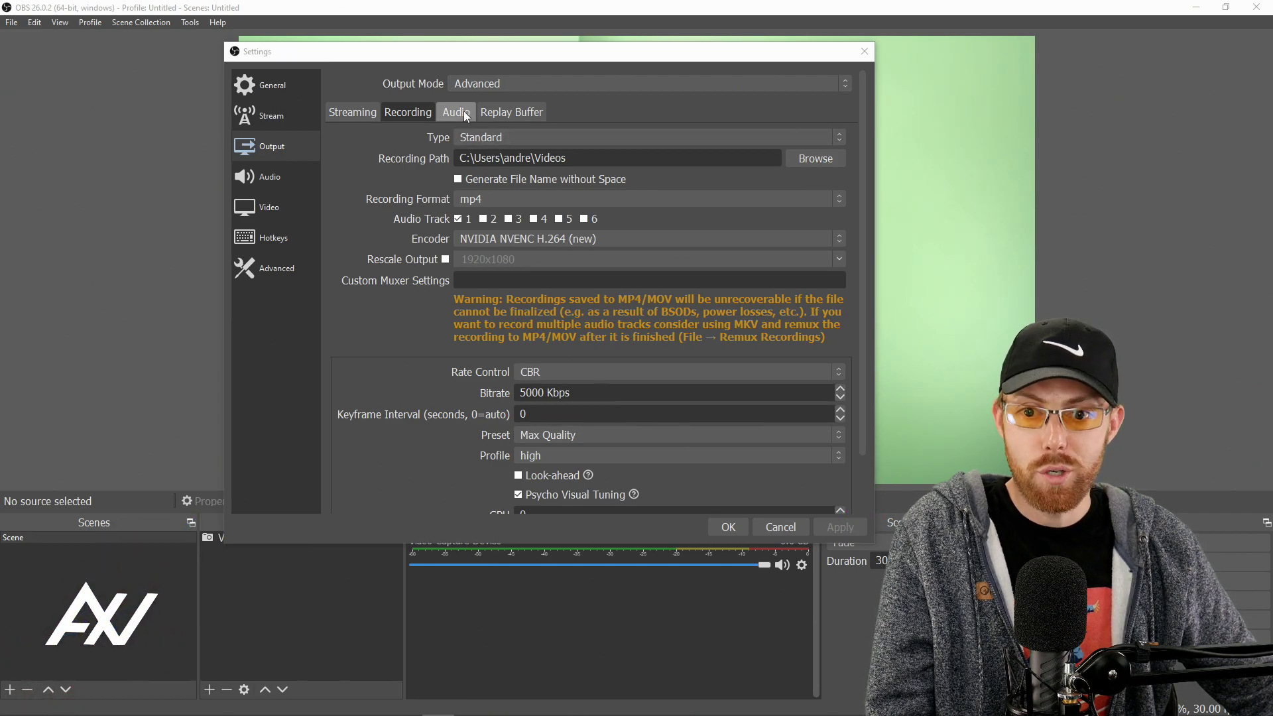
Confirm all audio track bitrates are 320, then apply with OK and close Settings
click(456, 112)
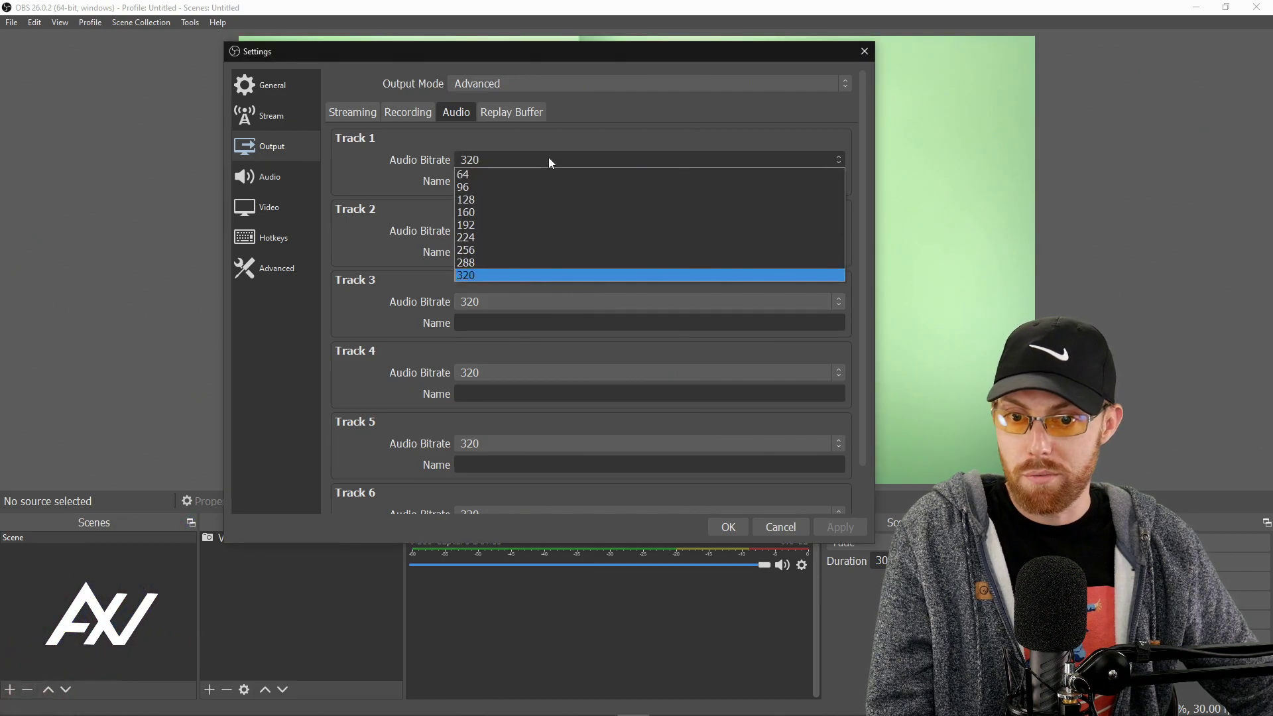
mouse_move(533, 200)
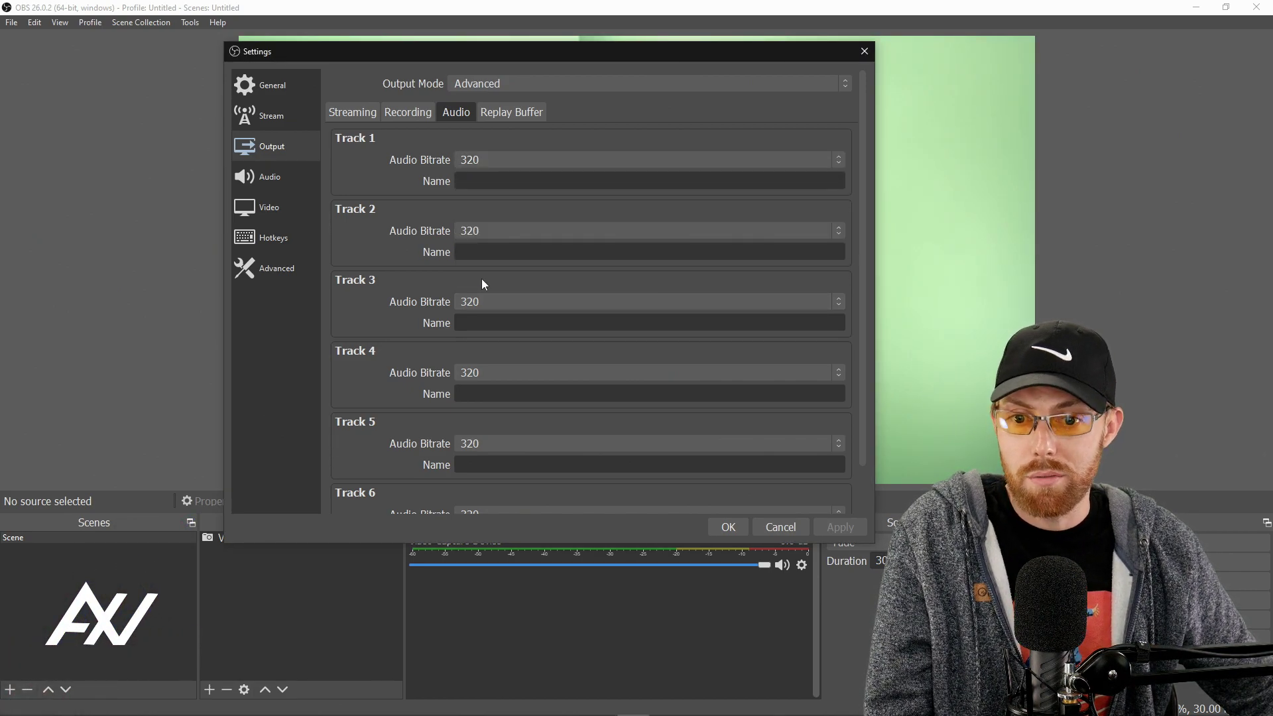
mouse_move(528, 203)
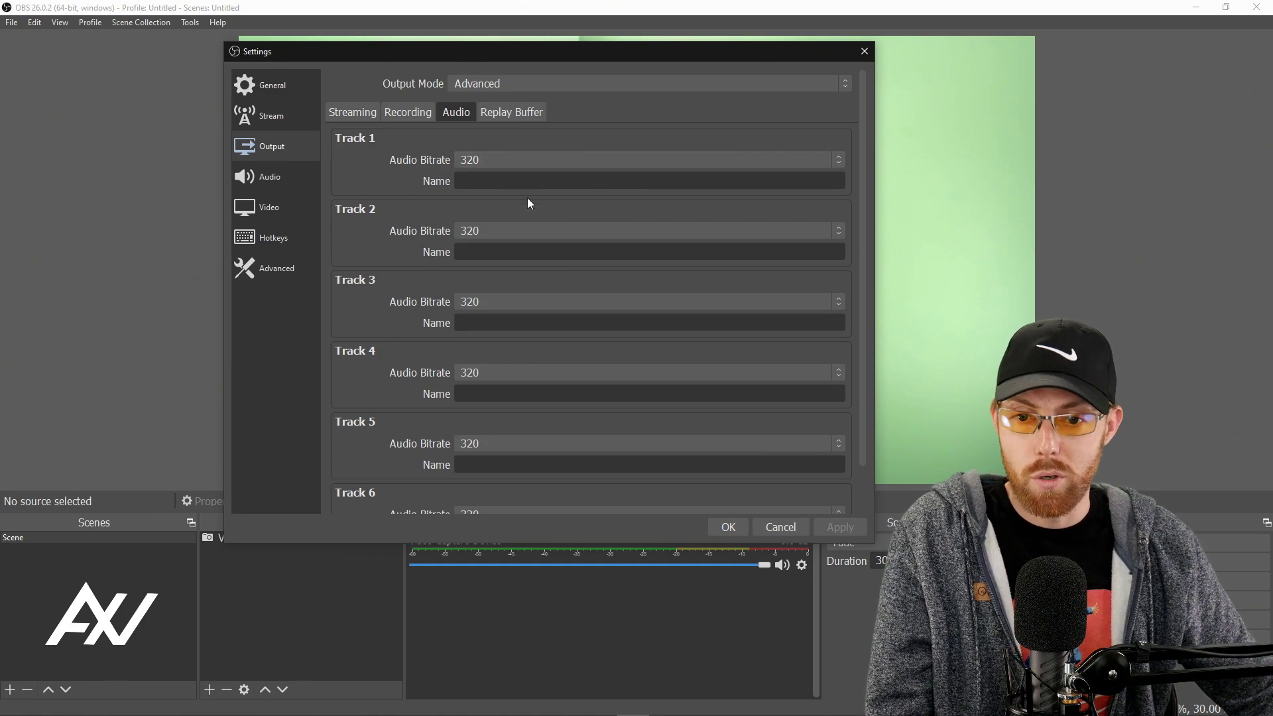
mouse_move(552, 298)
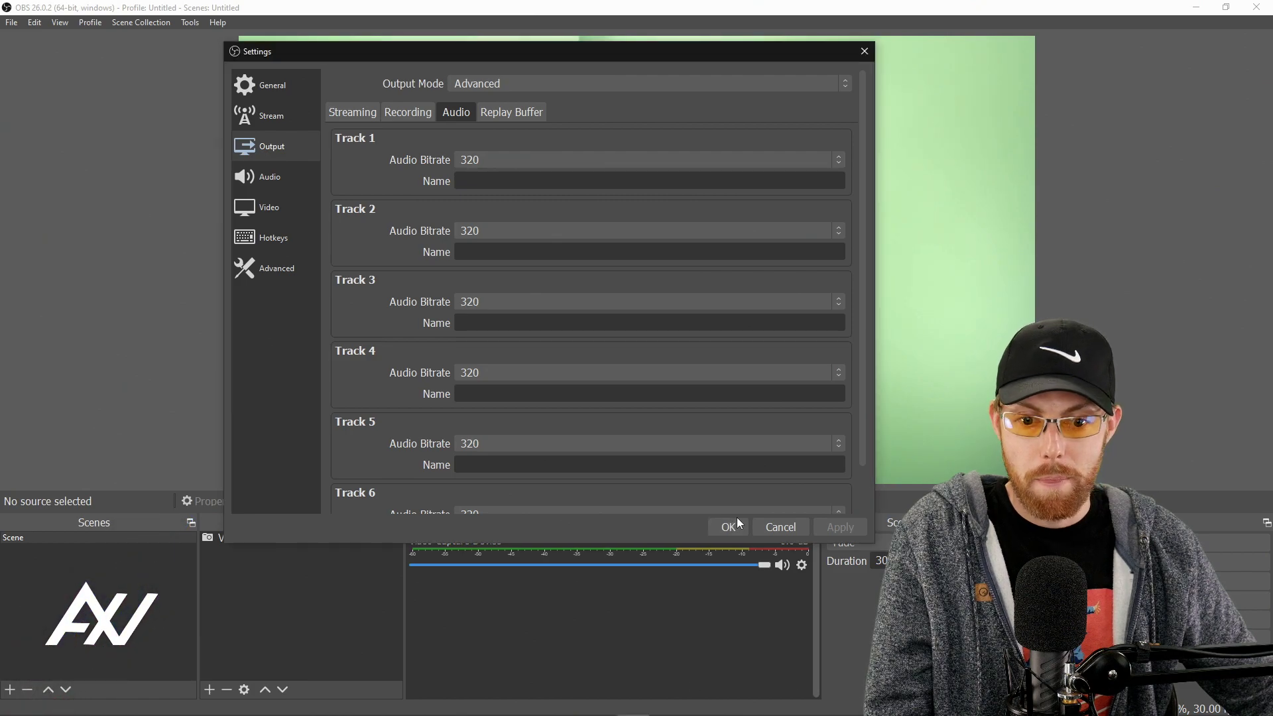
click(726, 526)
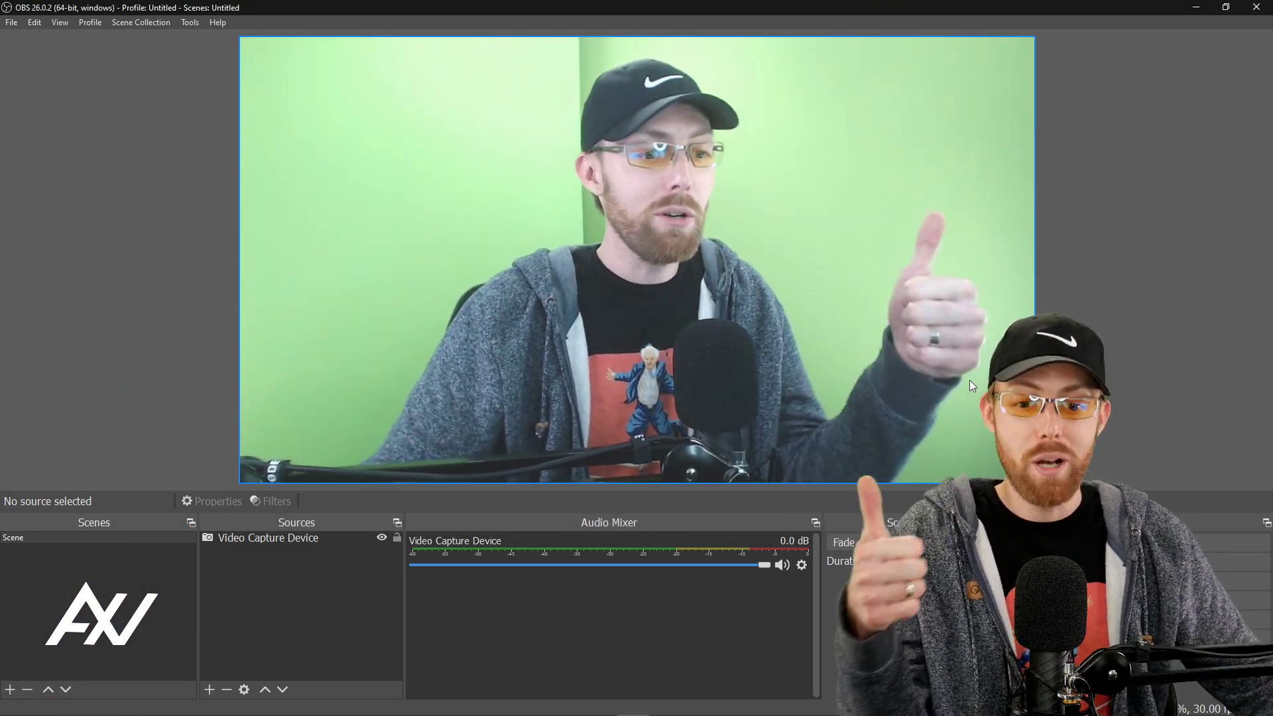
Remove the old Video Capture Device source and add a new one with the default name
click(268, 537)
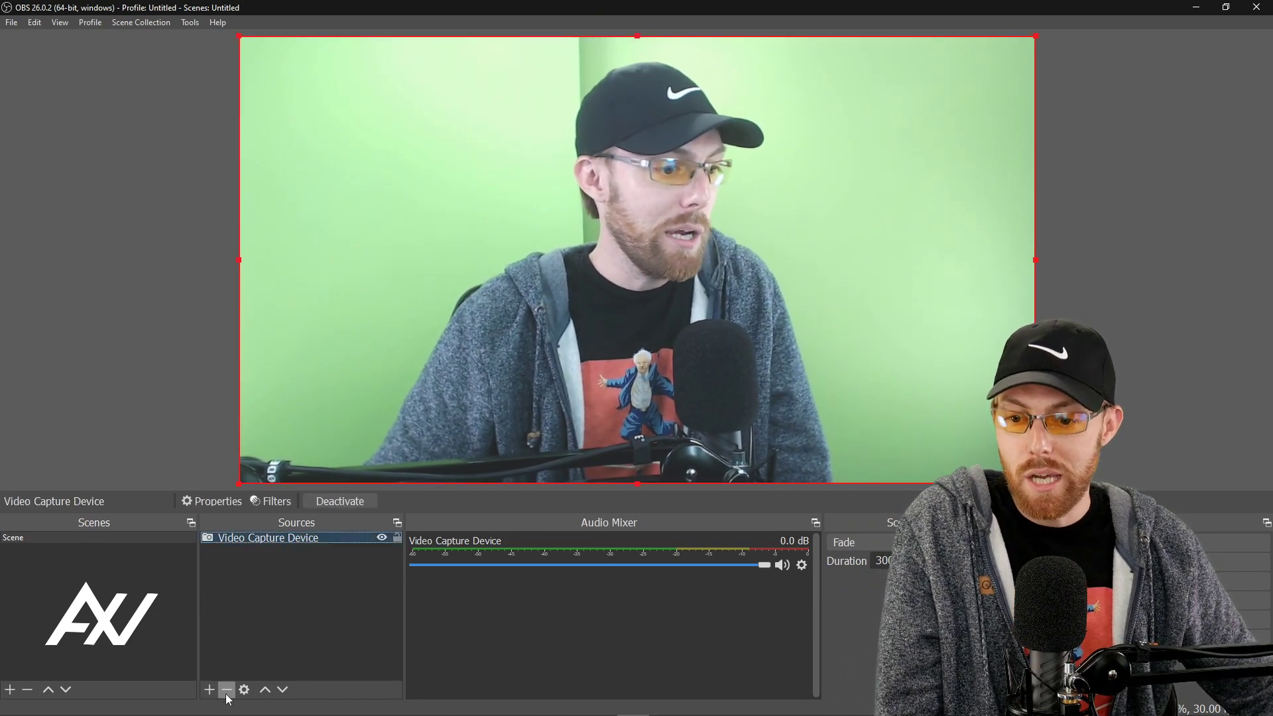
click(227, 689)
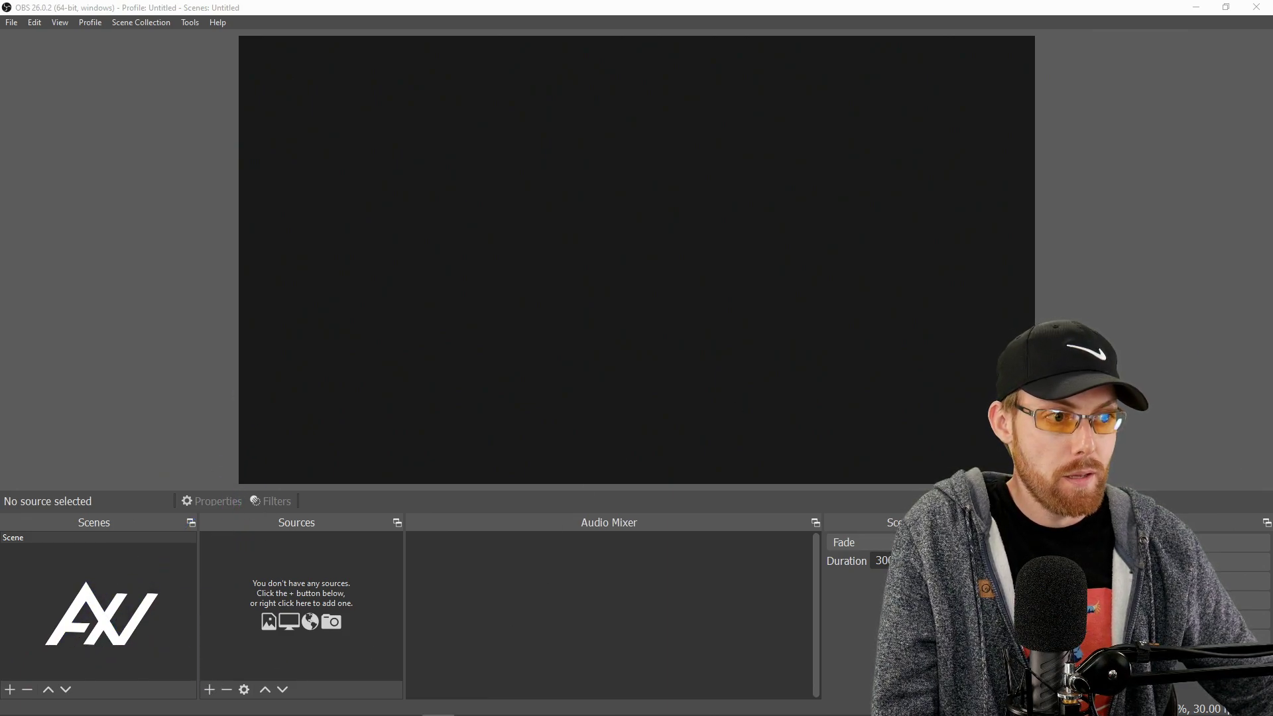
click(209, 689)
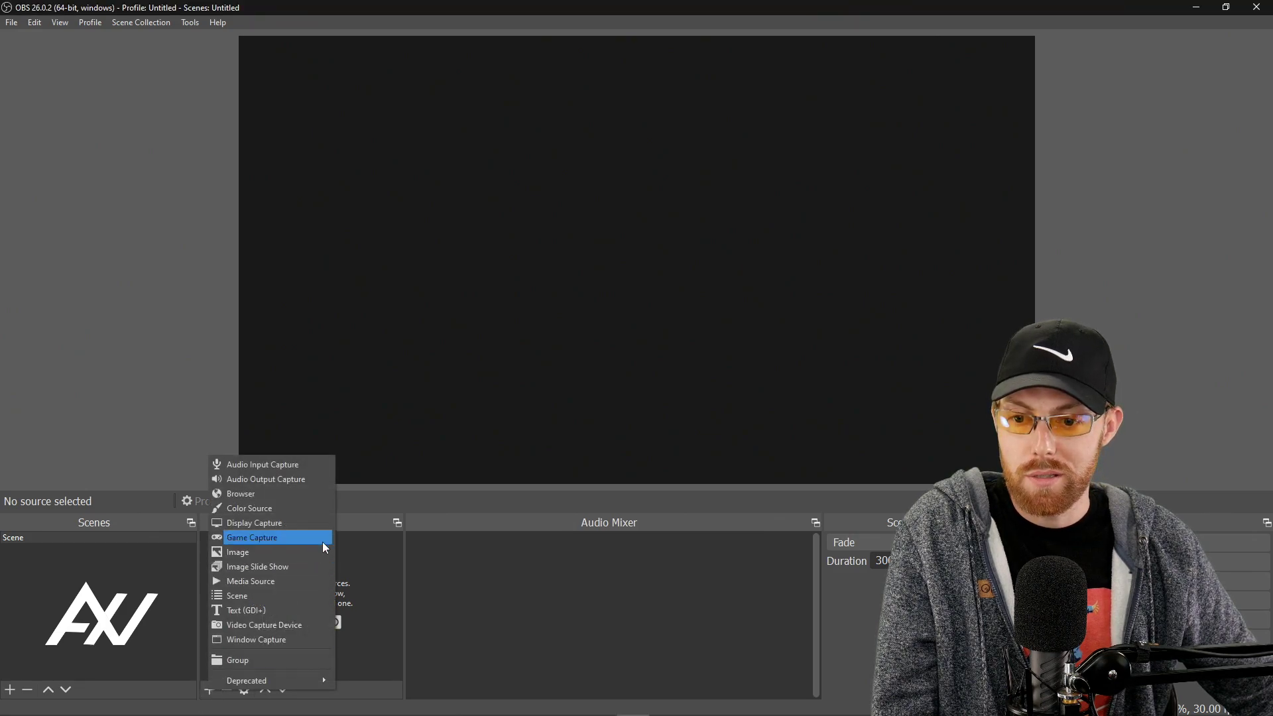
click(264, 624)
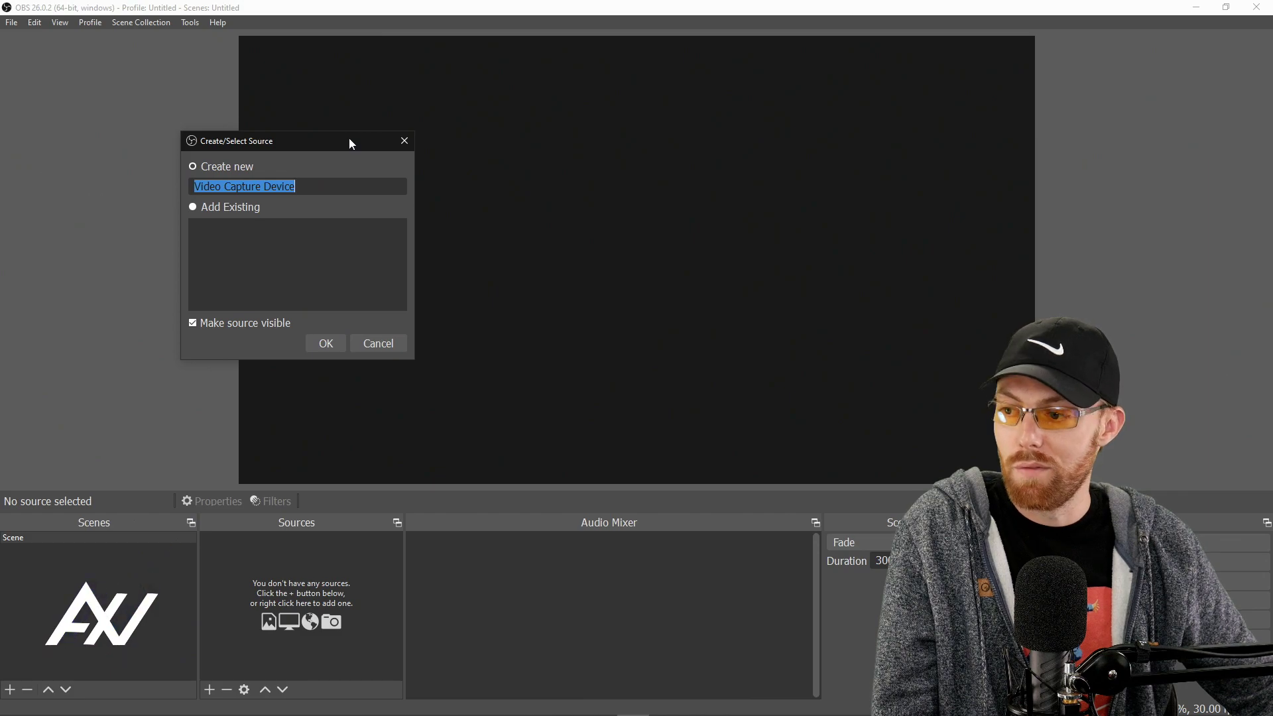
mouse_move(366, 167)
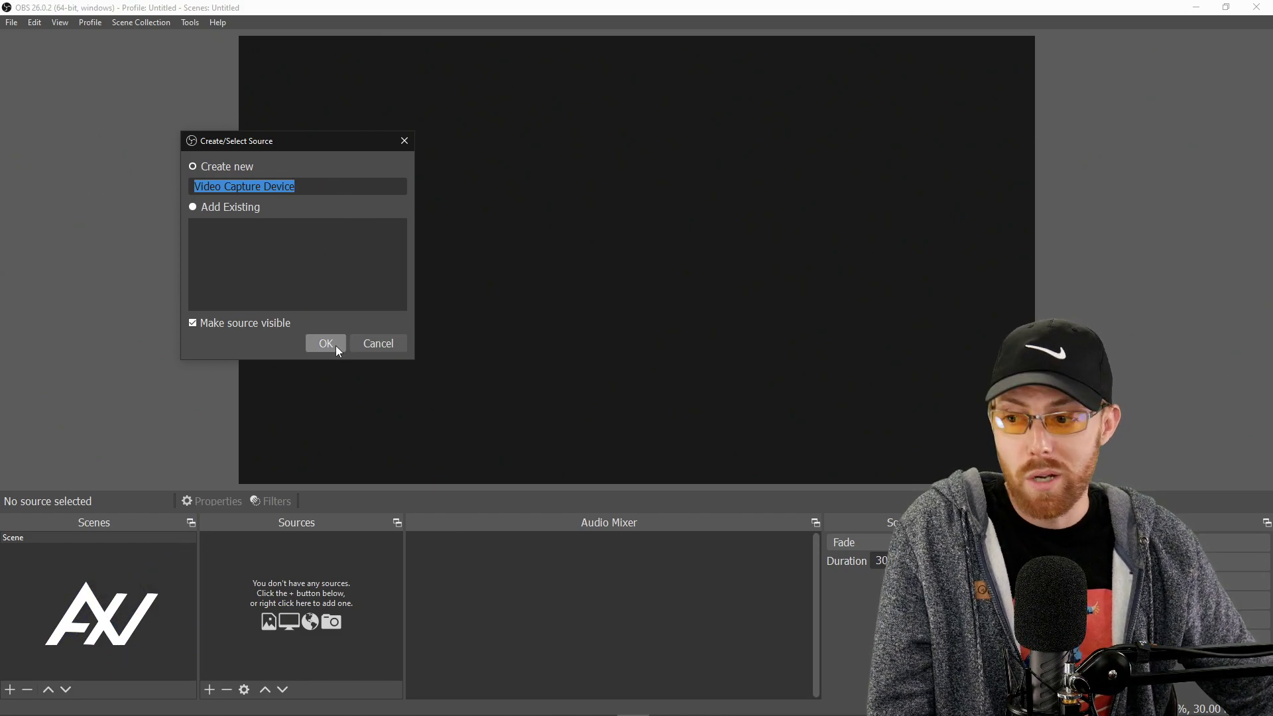
click(325, 343)
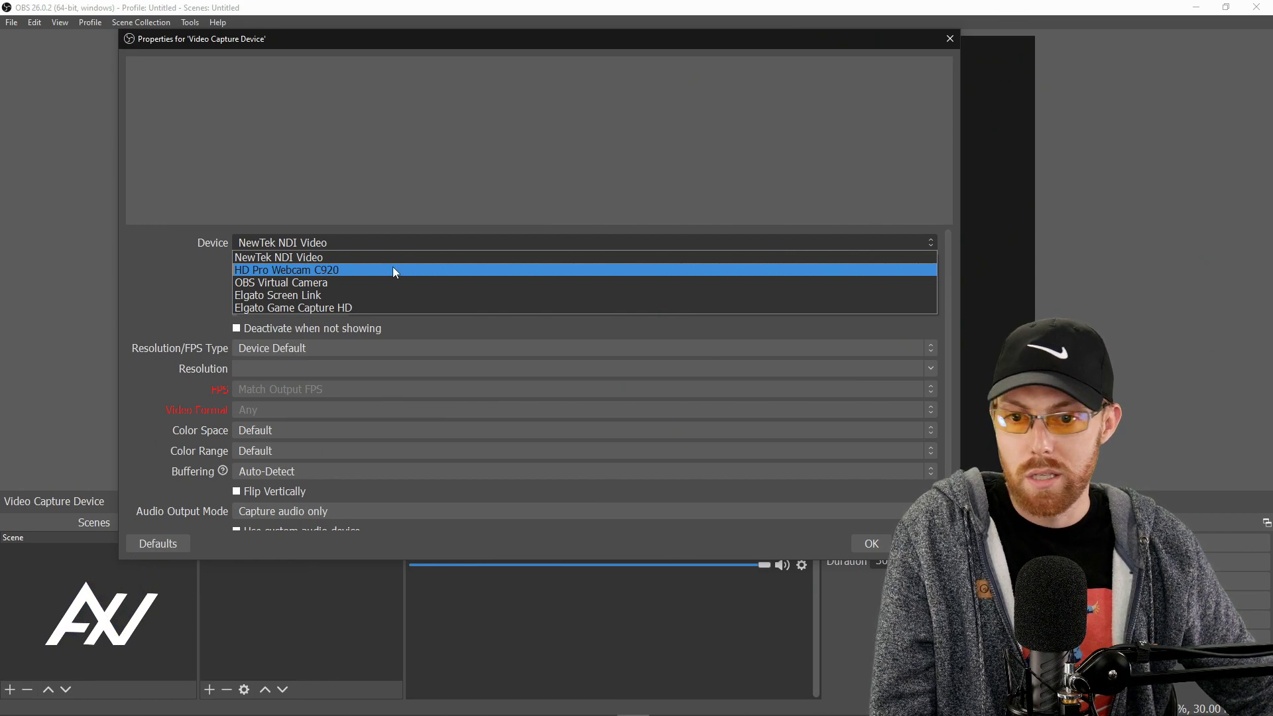
Set the source to HD Pro Webcam C920, custom 1920x1080 at 30 FPS, and confirm
click(286, 269)
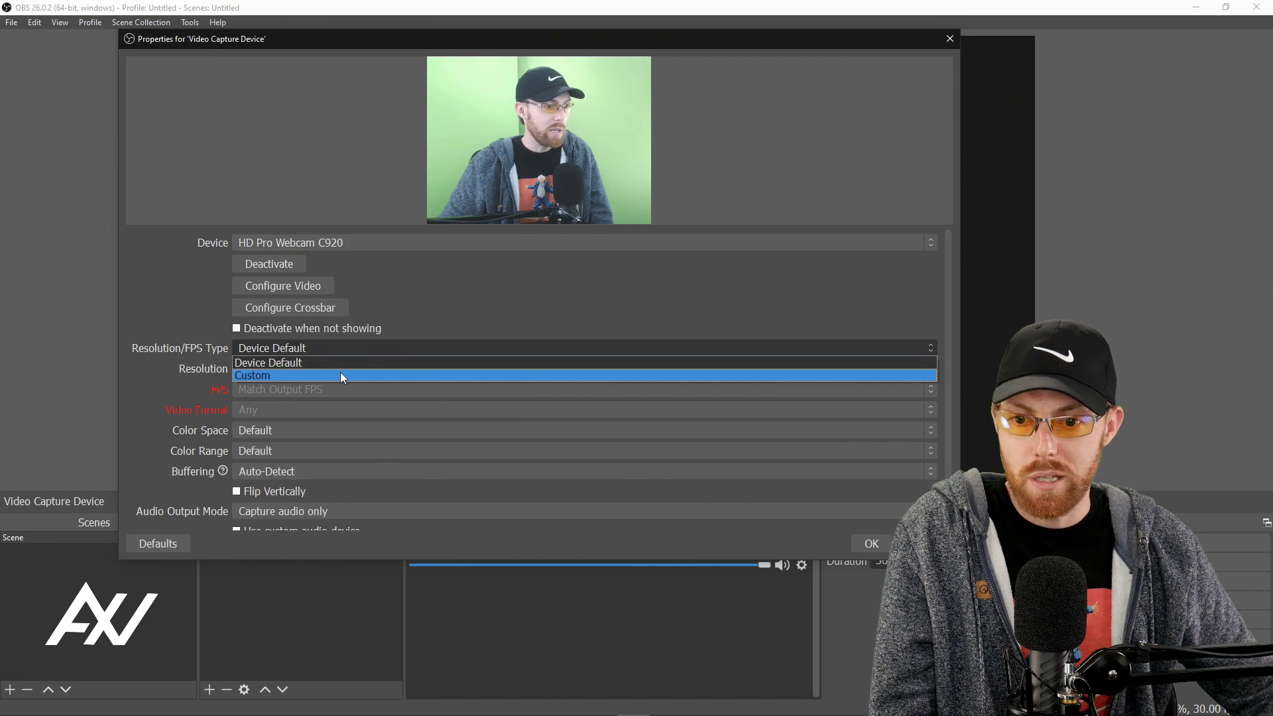
click(253, 375)
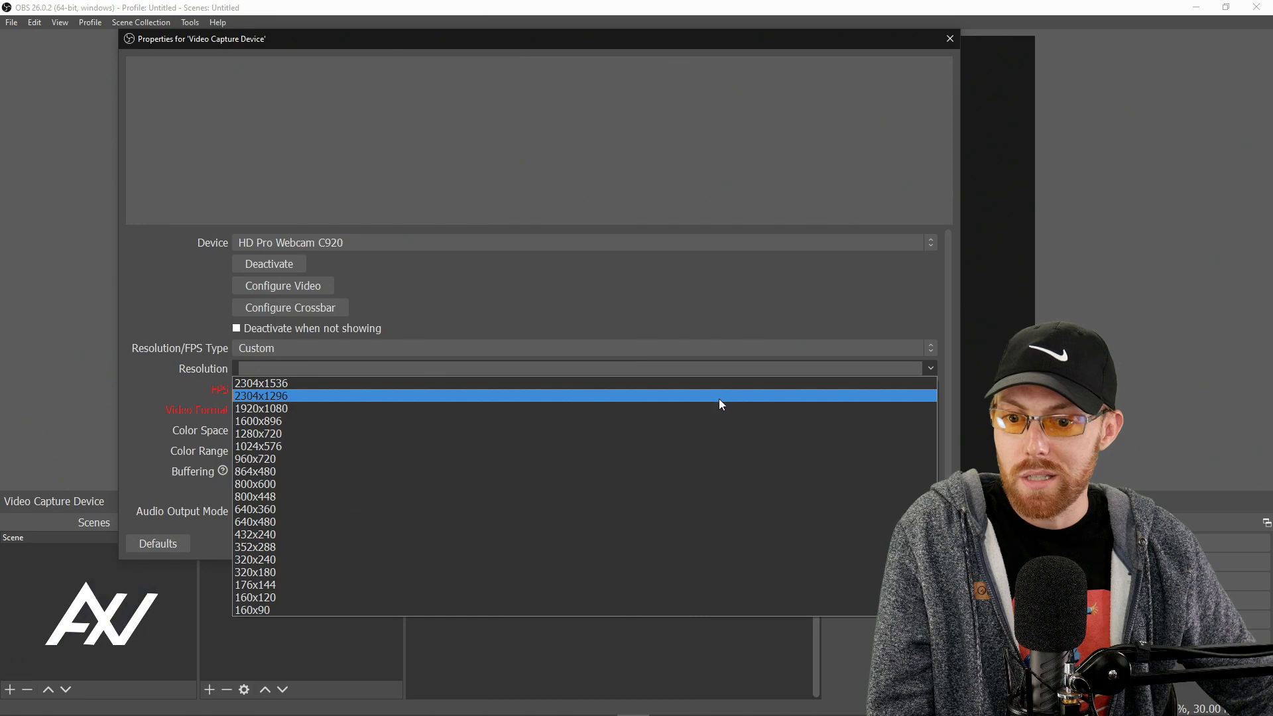
mouse_move(717, 409)
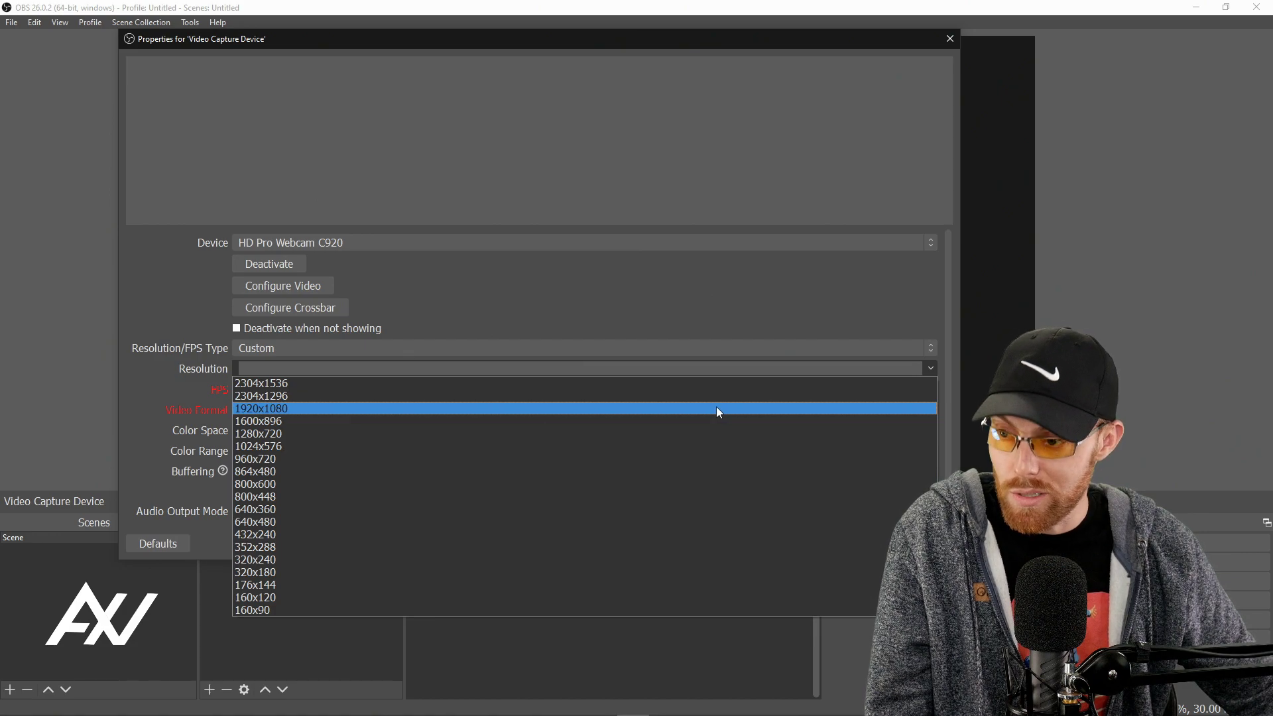
click(260, 408)
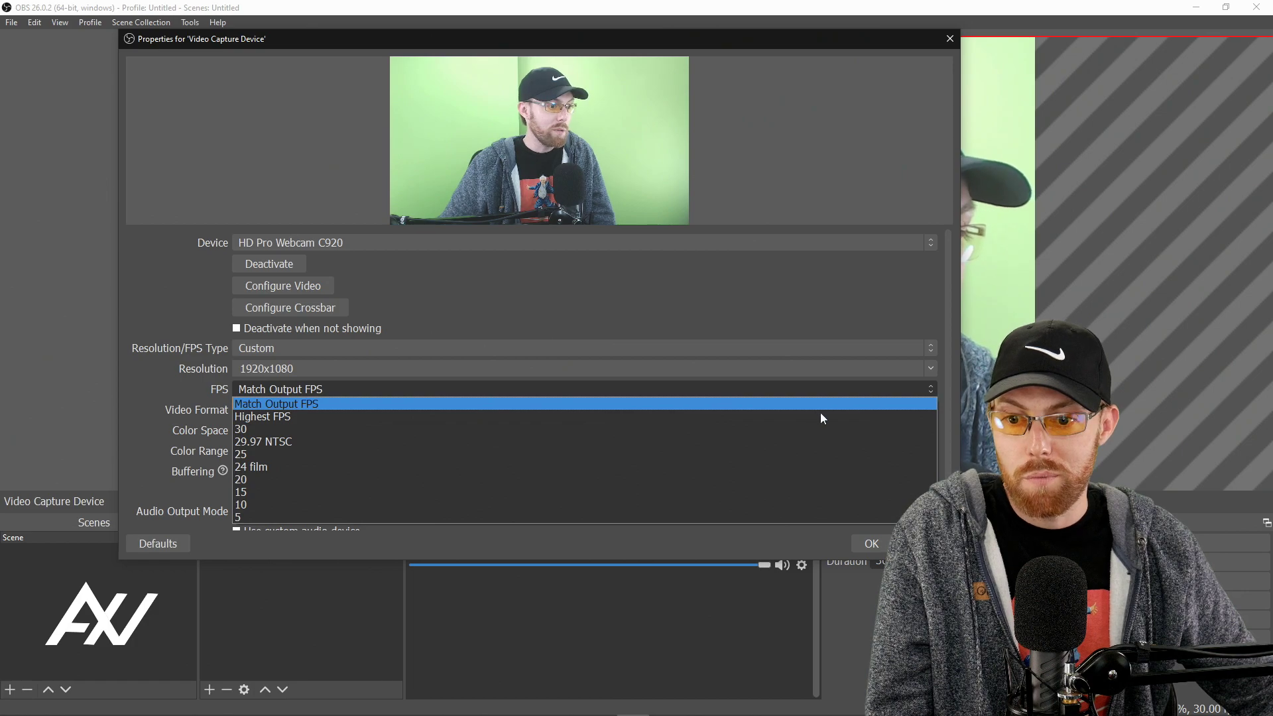
click(240, 428)
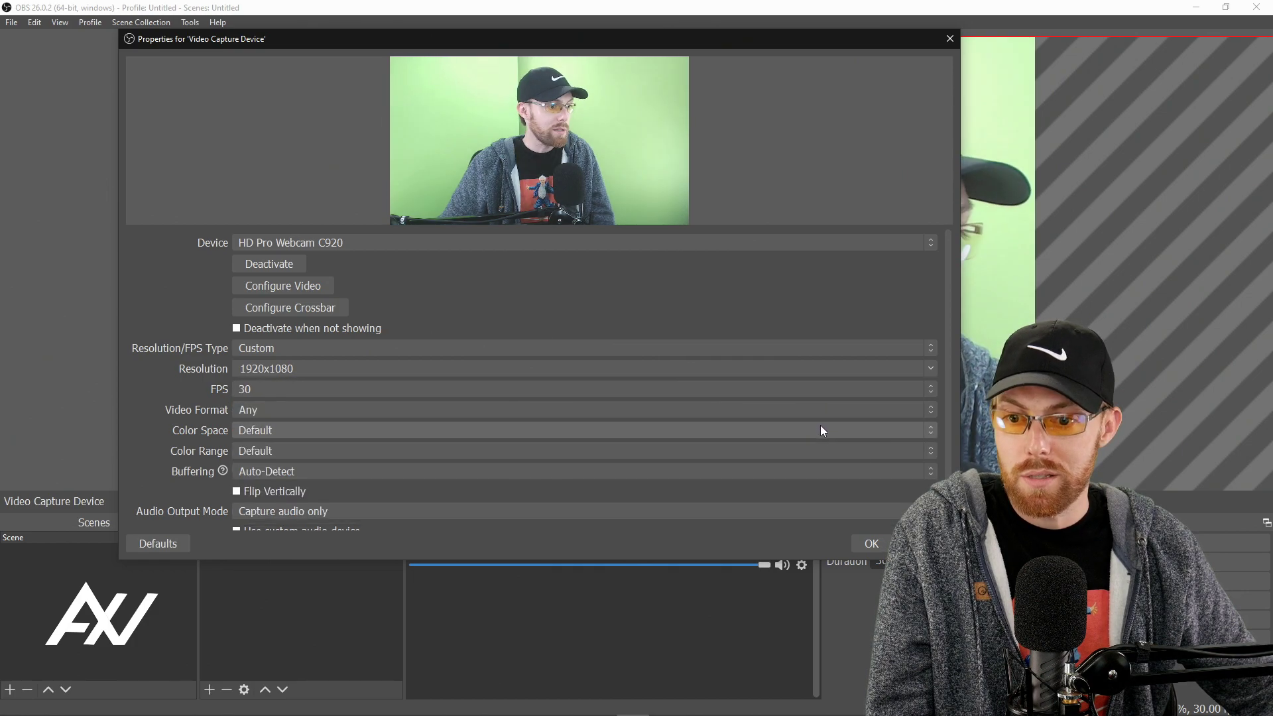
click(869, 543)
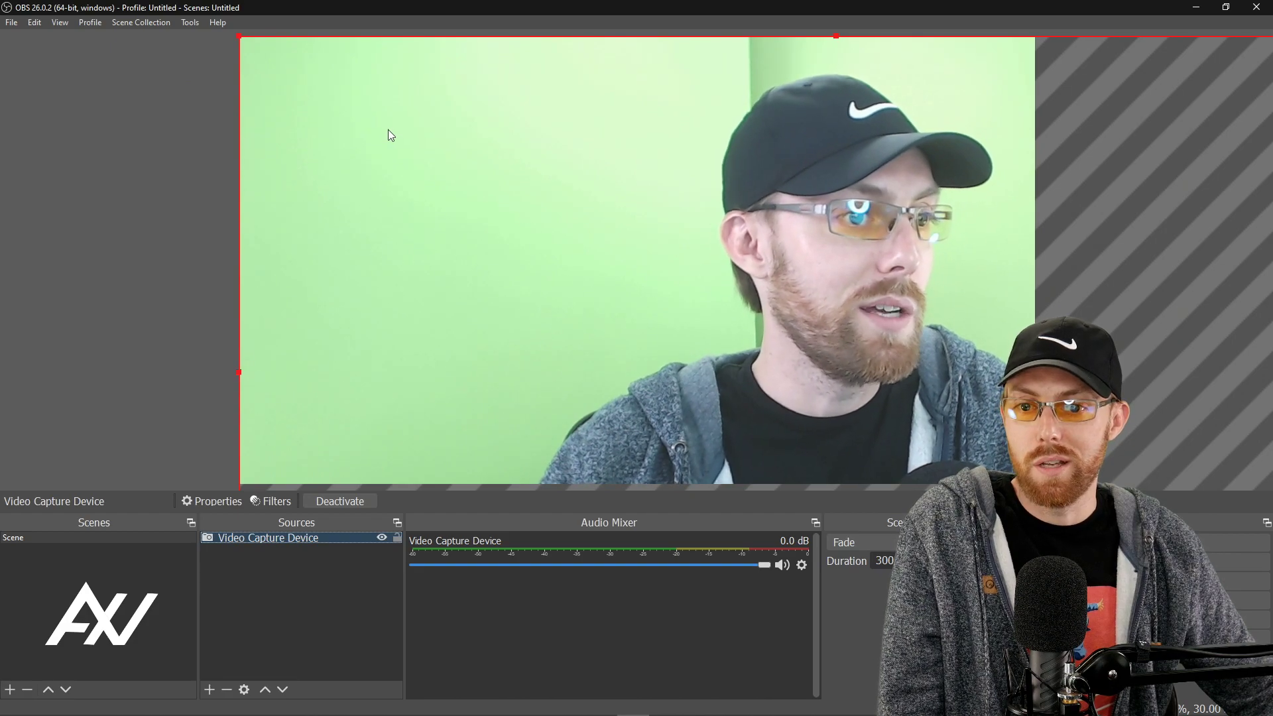
Fit the webcam source to the canvas, then shrink it into the lower-left corner
right_click(390, 134)
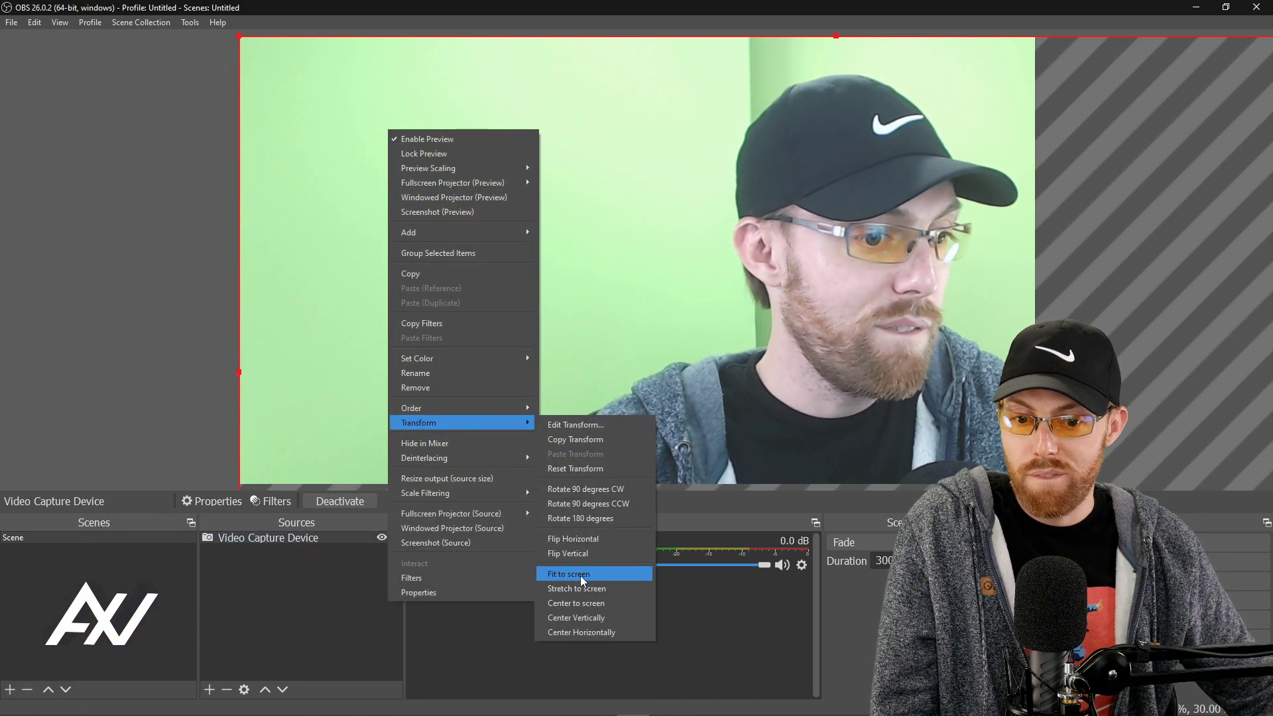
click(568, 574)
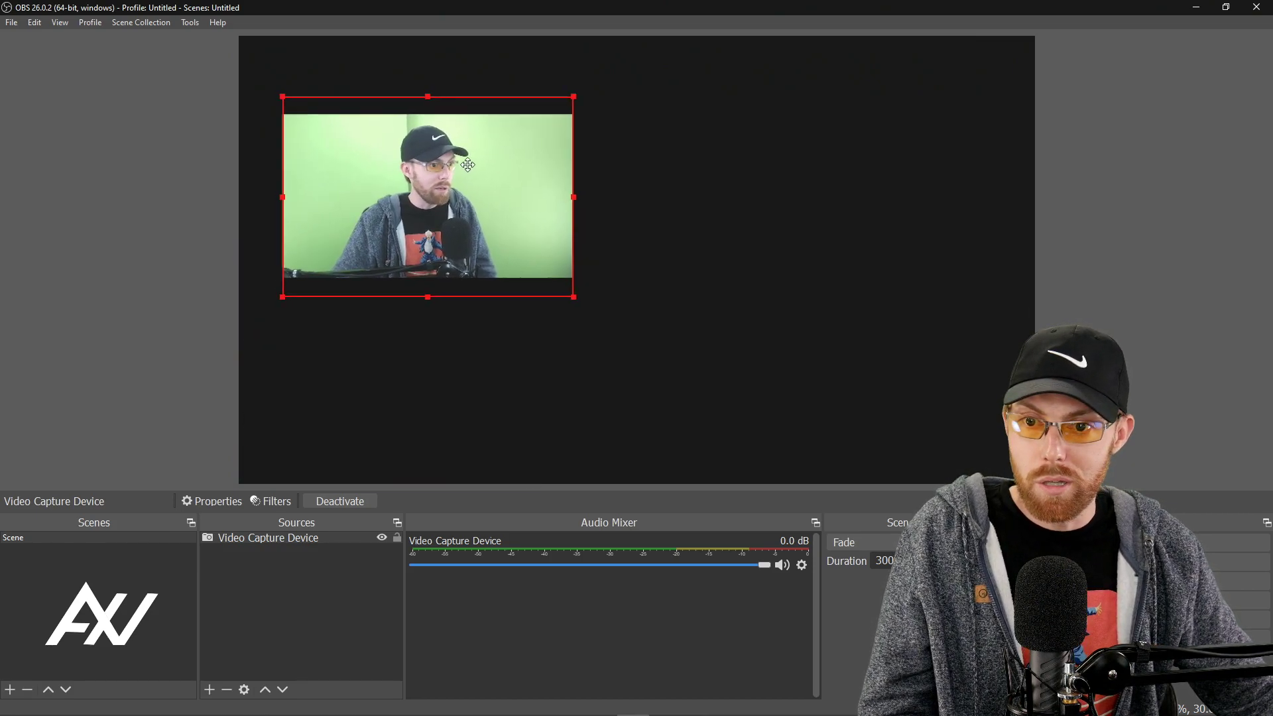
drag(428, 198, 419, 254)
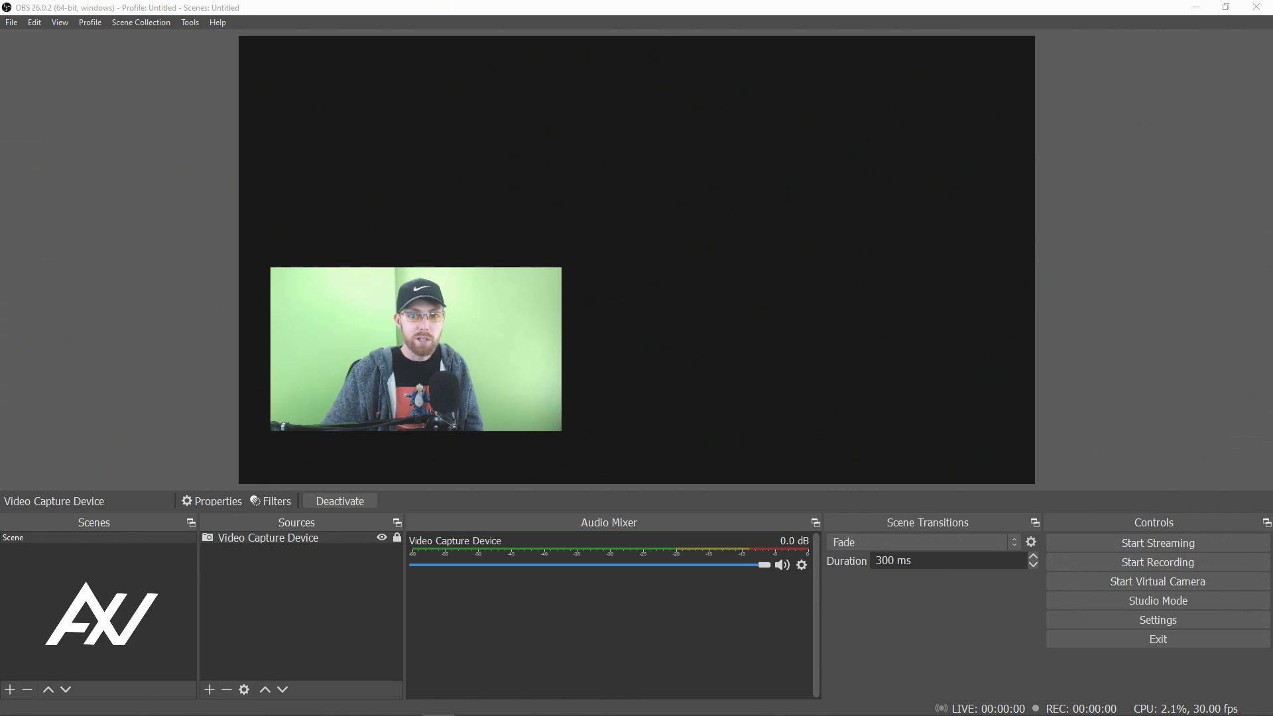
Choose Twitch as the stream service in Settings and confirm with OK
click(1157, 619)
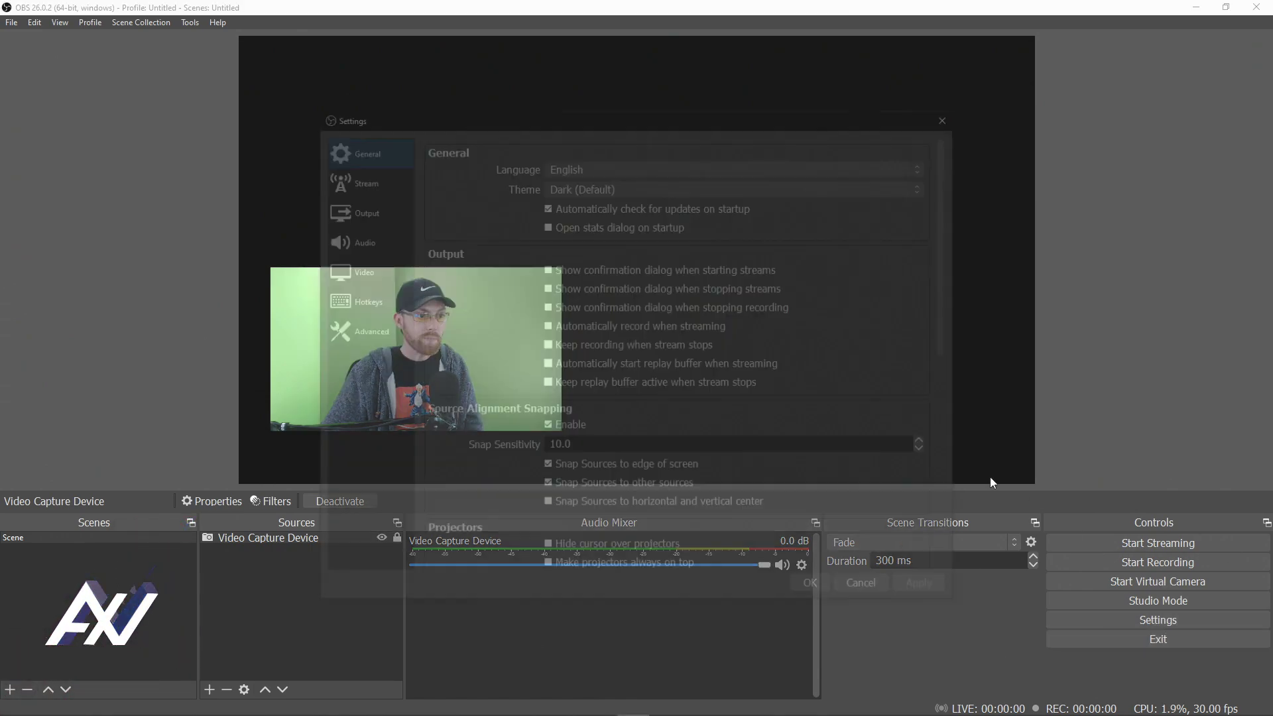
drag(617, 121, 404, 50)
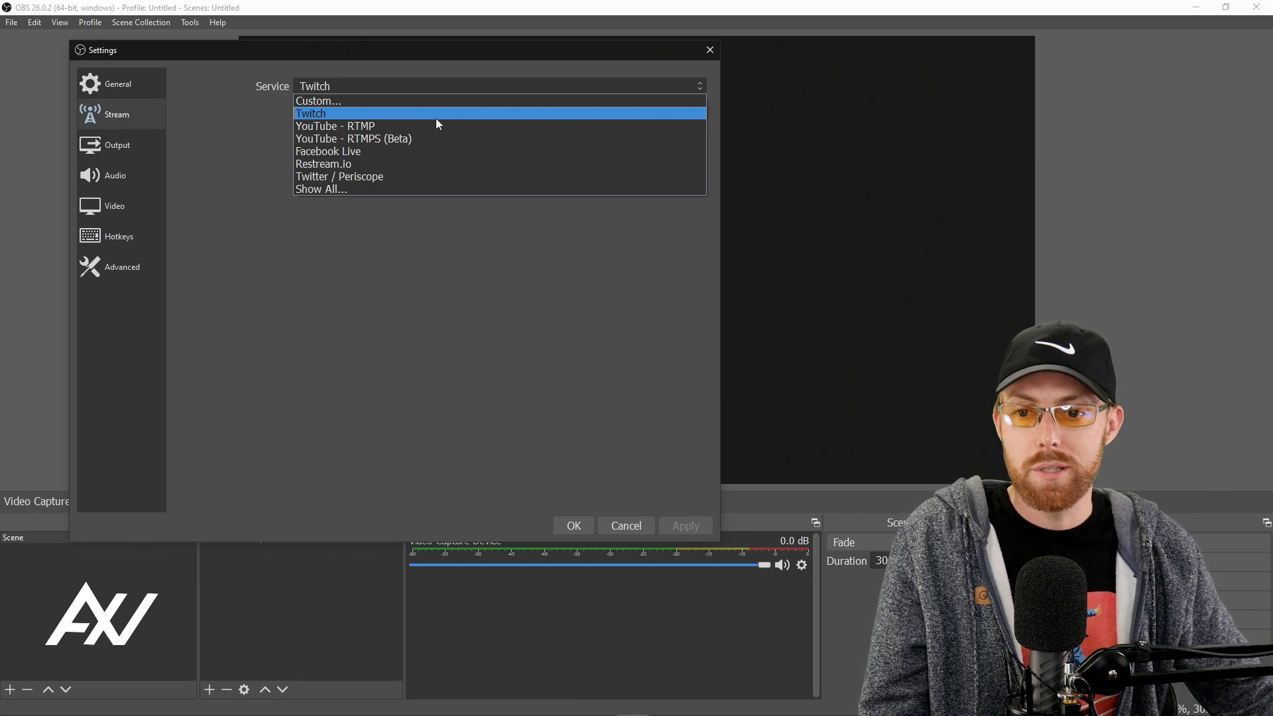
click(311, 112)
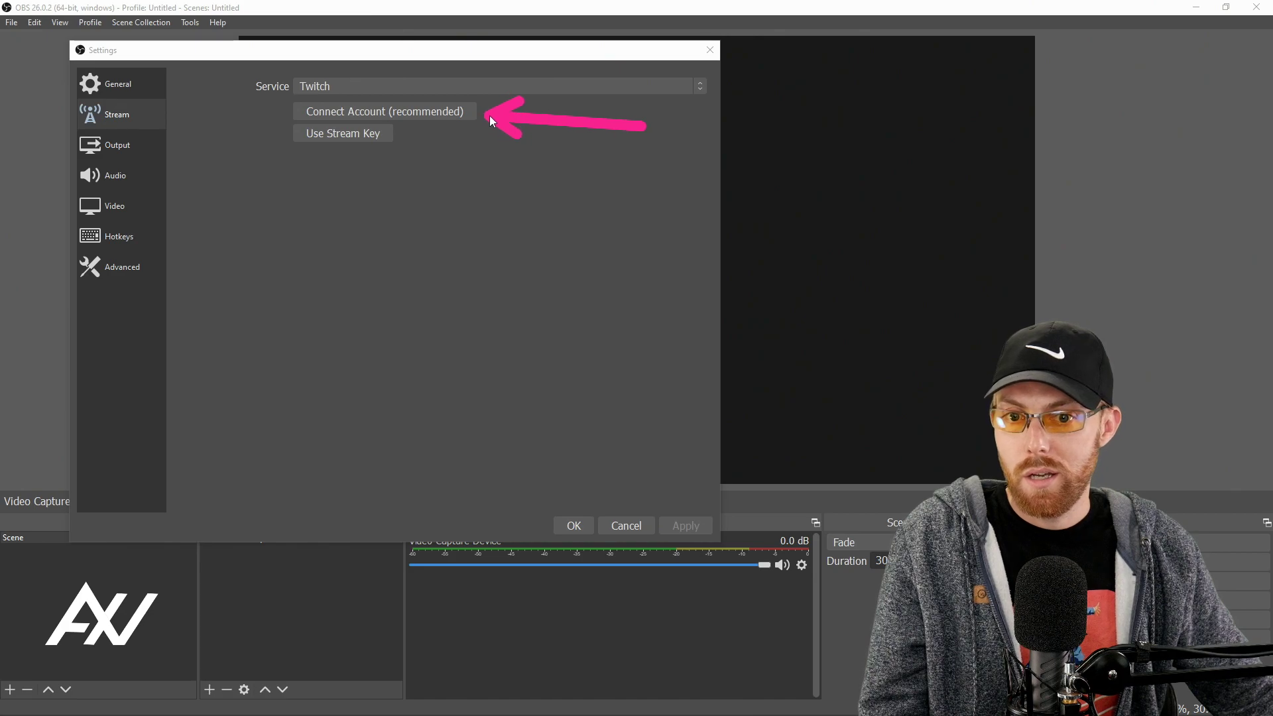
mouse_move(608, 252)
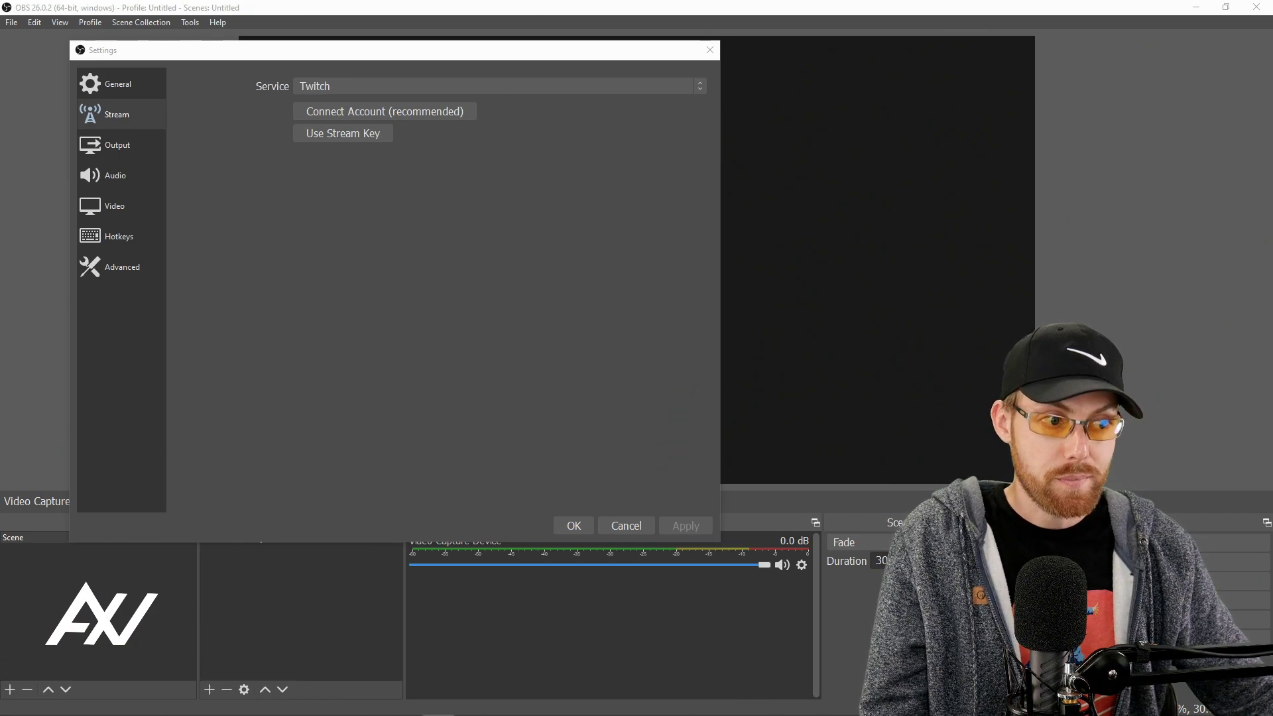
click(572, 525)
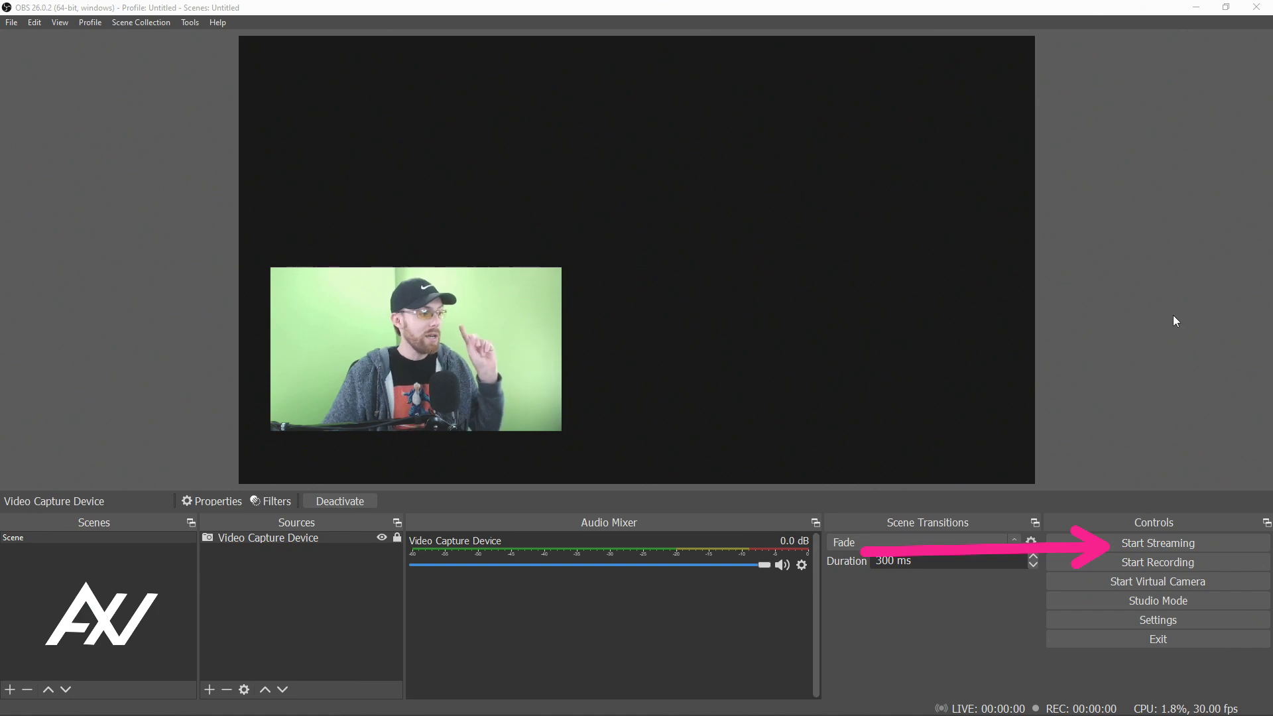
mouse_move(1192, 355)
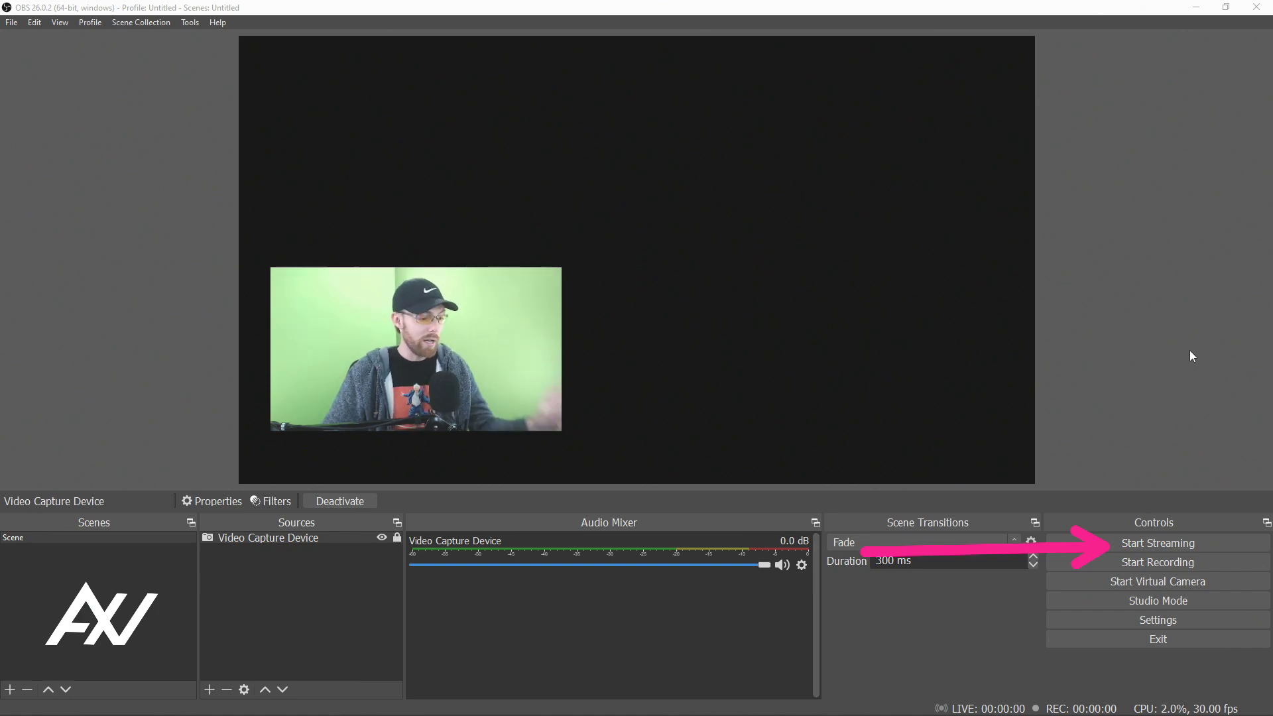